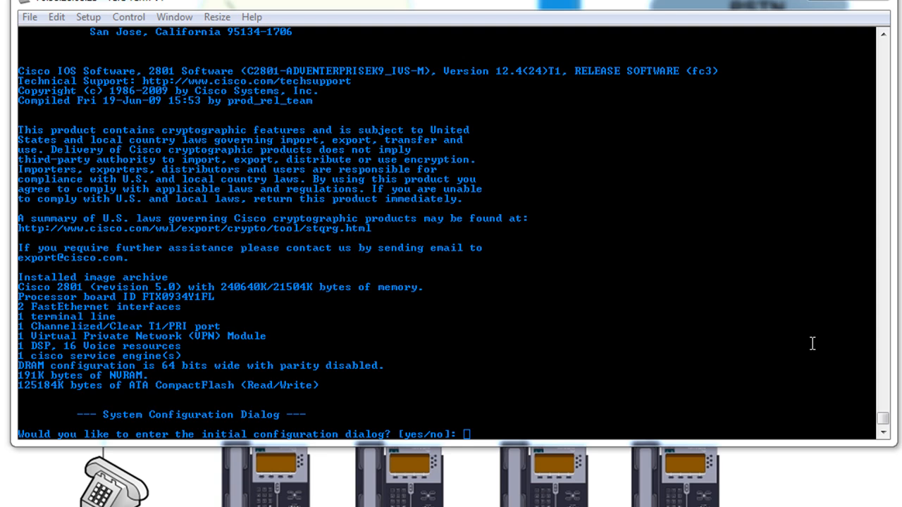
mouse_move(440, 322)
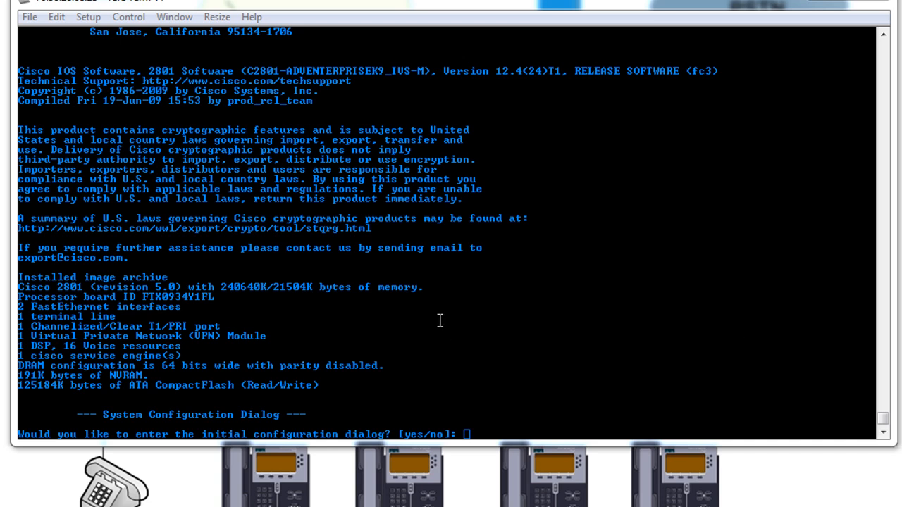
mouse_move(254, 396)
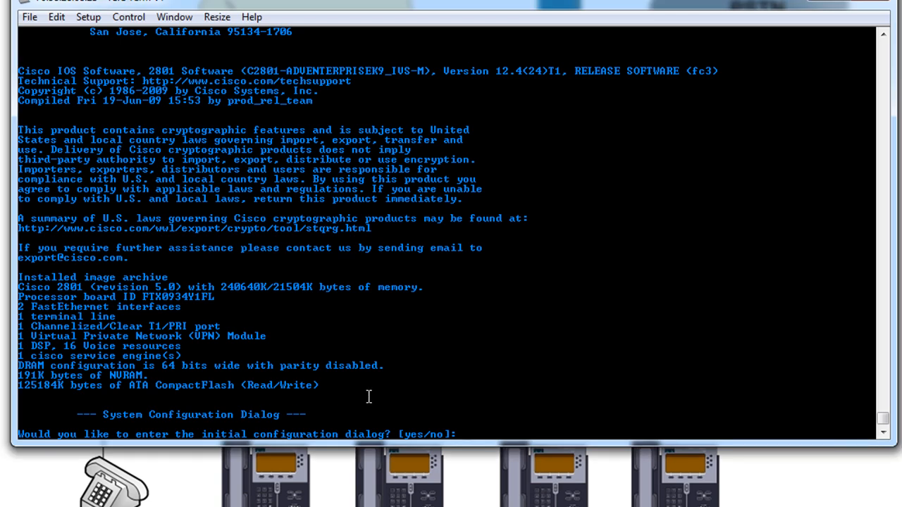
- Answer no to the router's initial configuration dialog prompt
type("no")
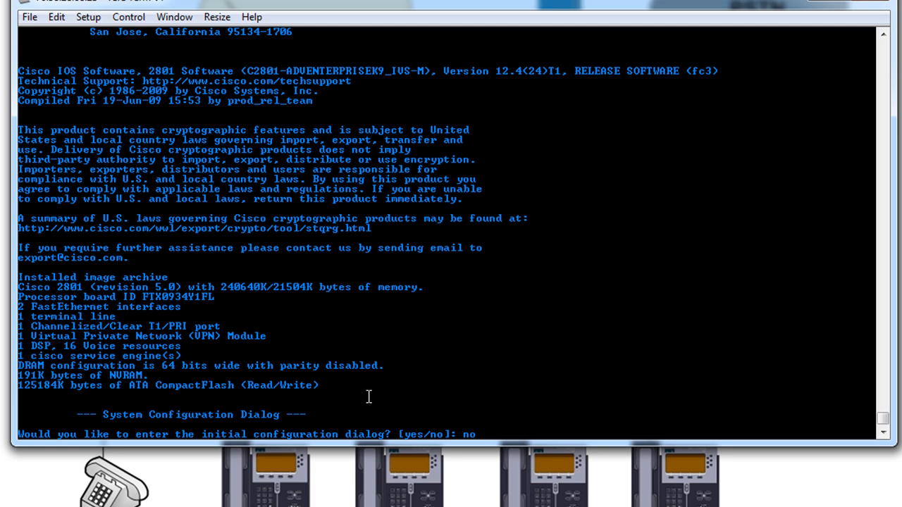
- Submit the setup refusal and enter privileged mode with en at the Router> prompt
key("Return")
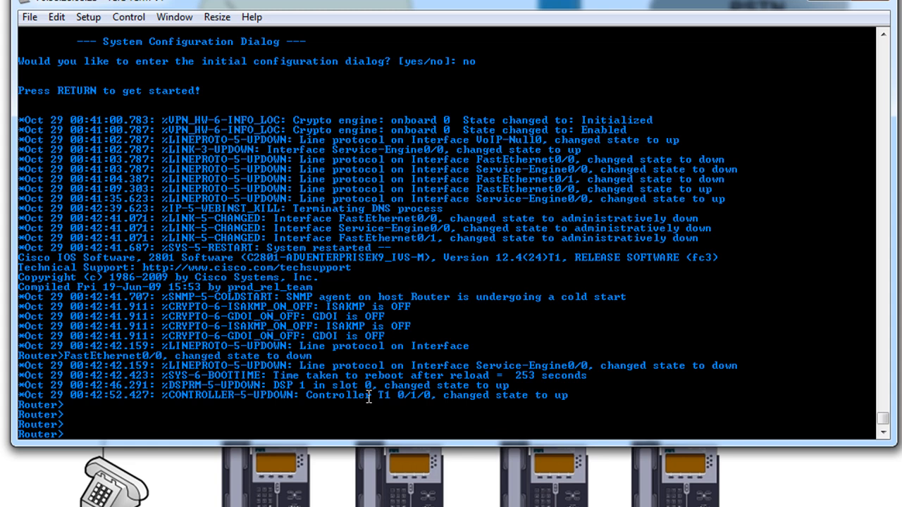
type("en")
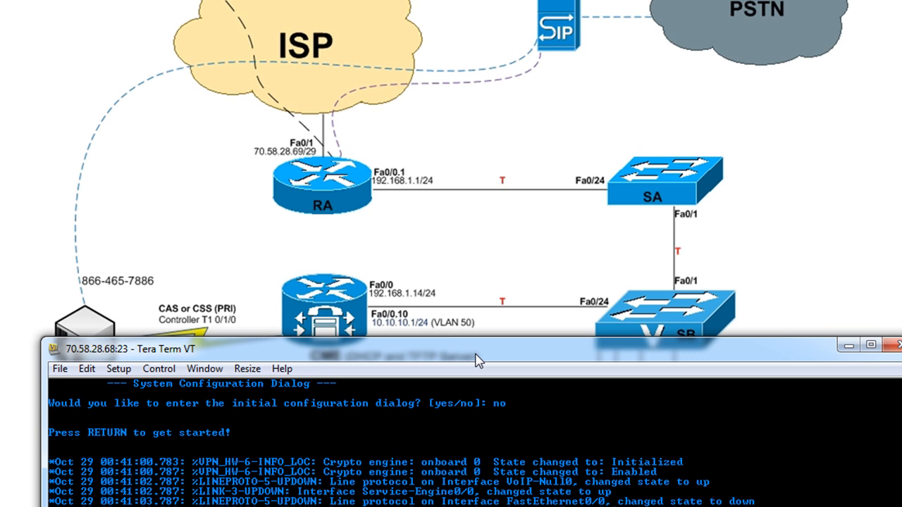
- In conf t, set line con 0 to logging synchronous with no exec-timeout and exit
left_click_drag(479, 360, 486, 350)
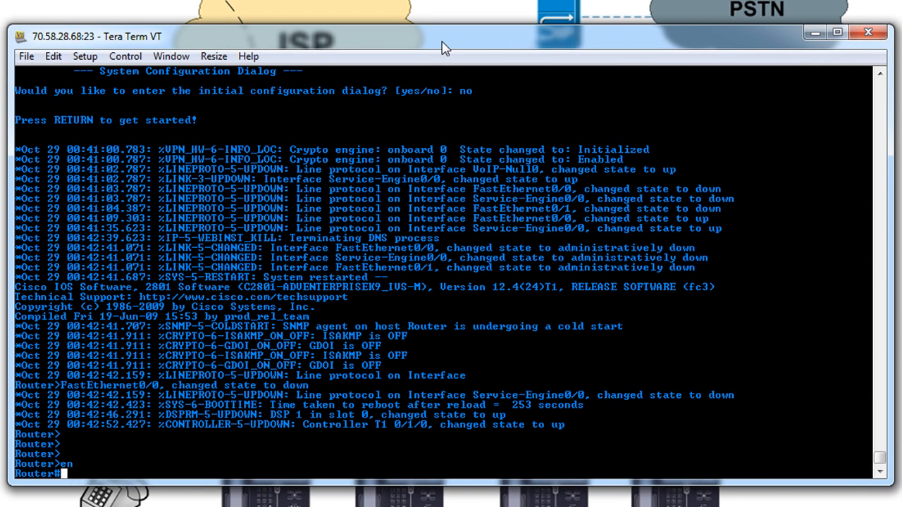
type("conf t")
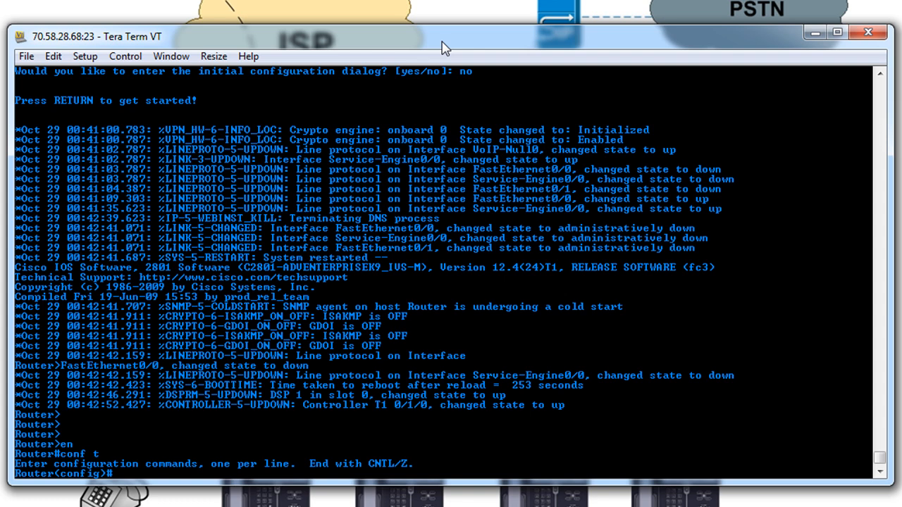
type("line con 0")
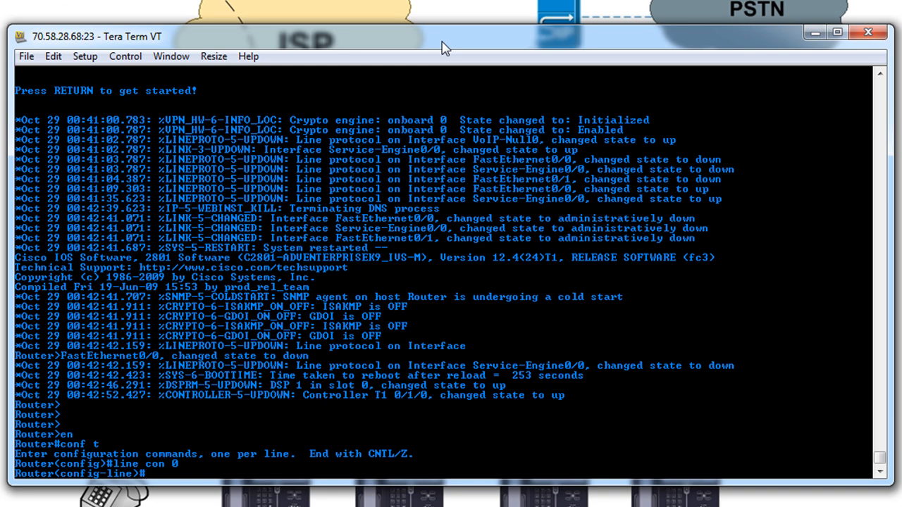
type("loggi")
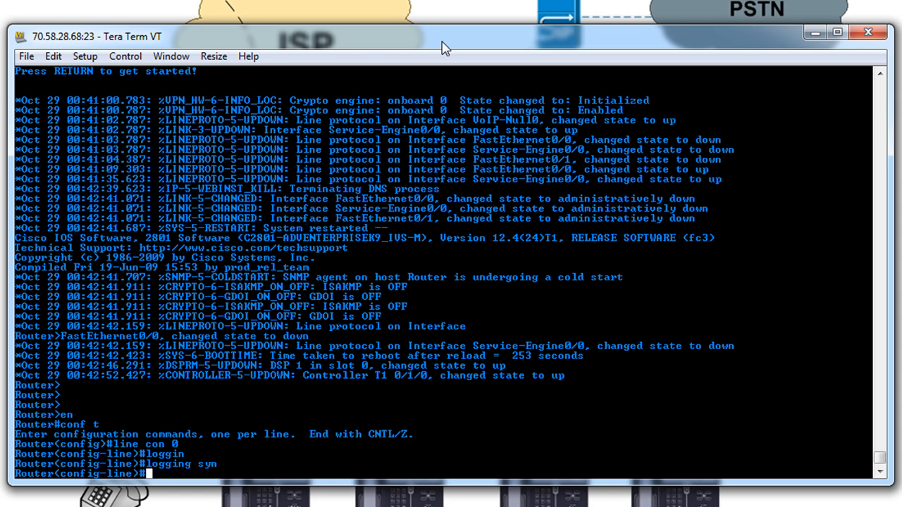
type("no exec-t")
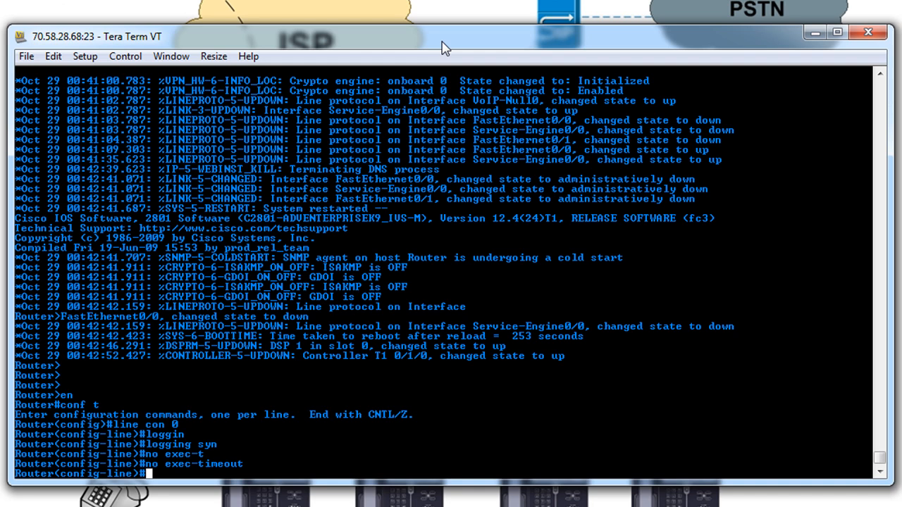
type("exit")
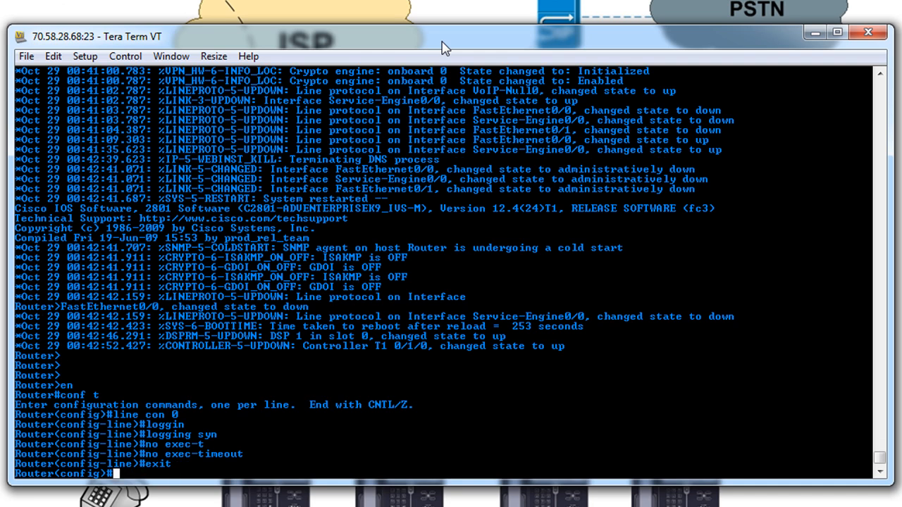
- Disable IP domain lookup globally and begin entering an interface command
type("no ip domain-lookup")
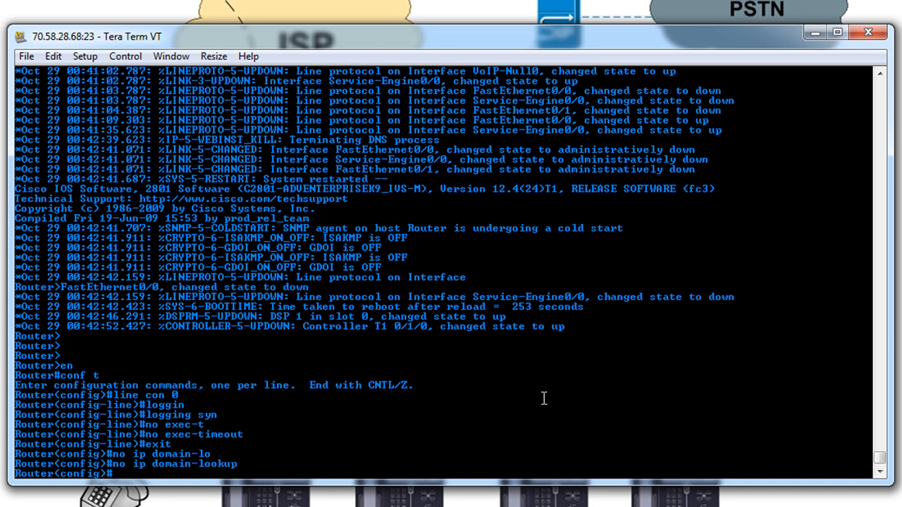
type("int f")
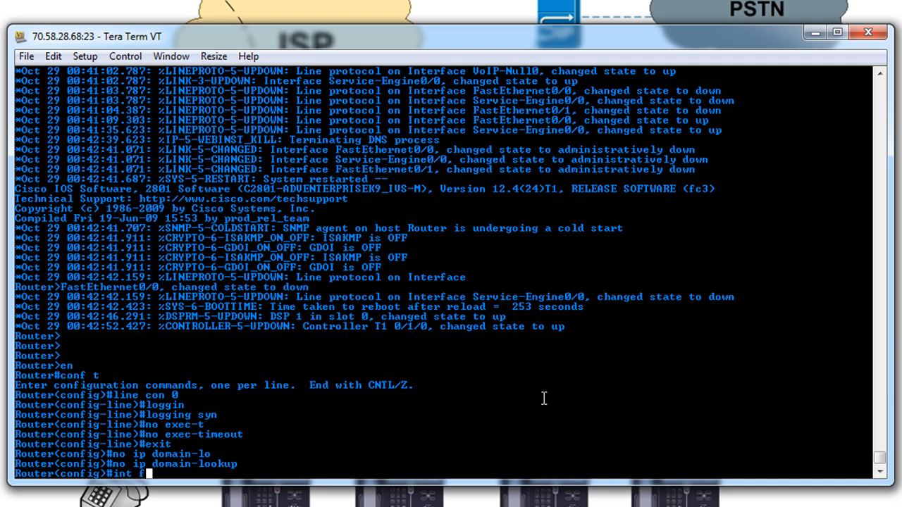
- Set Fa0/0 to full duplex, speed 100, address 192.168.1.14 255.255.255.0 and no shut
type("a0/0")
type("duplex full")
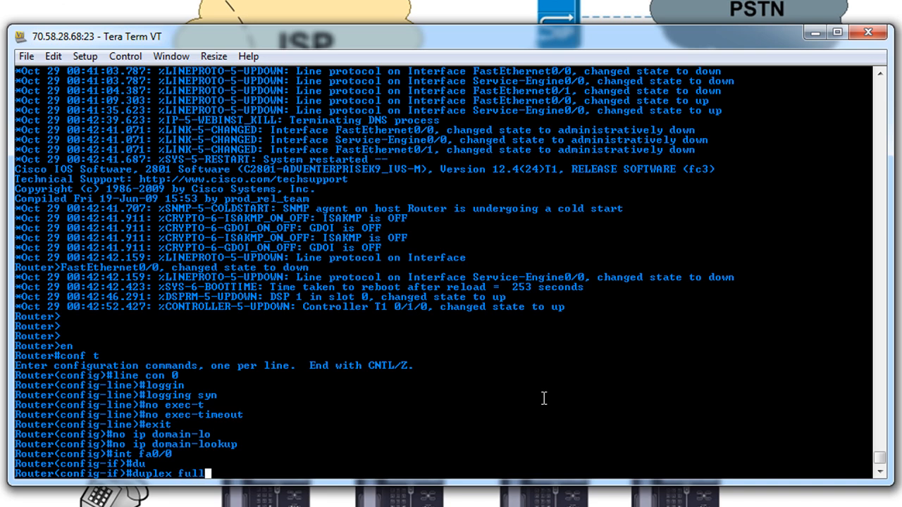
type("speed 100")
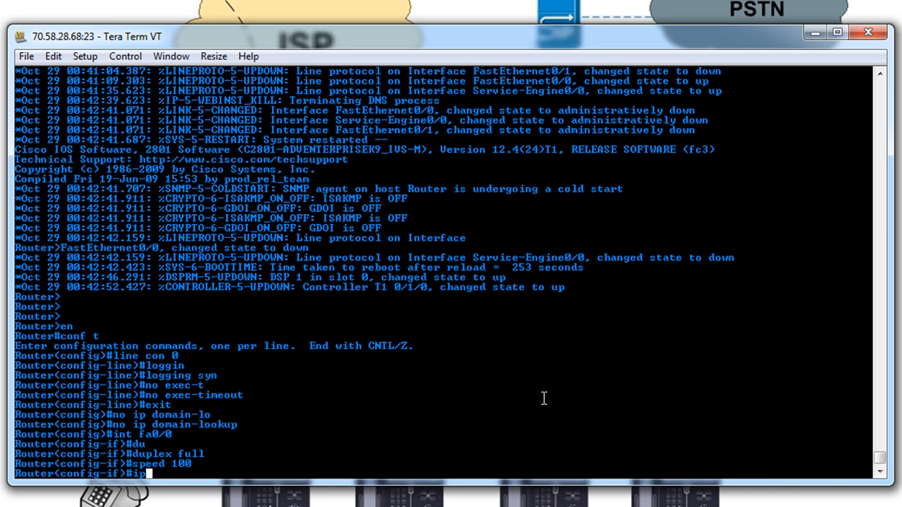
type("address")
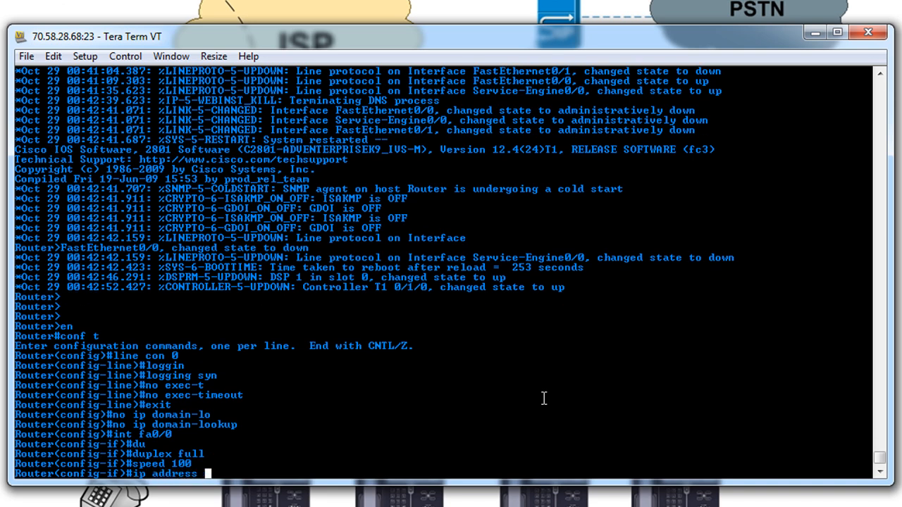
type("192.168.1.14 255.255.255.0")
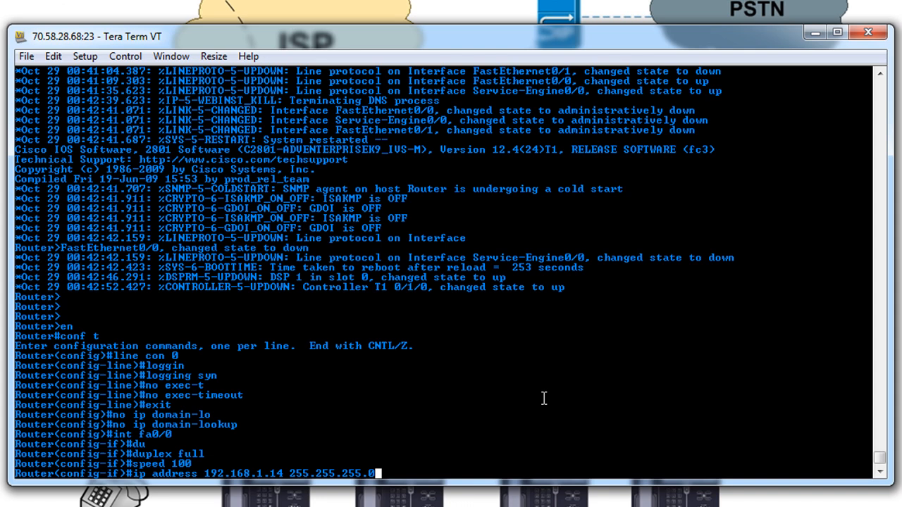
type("no shut")
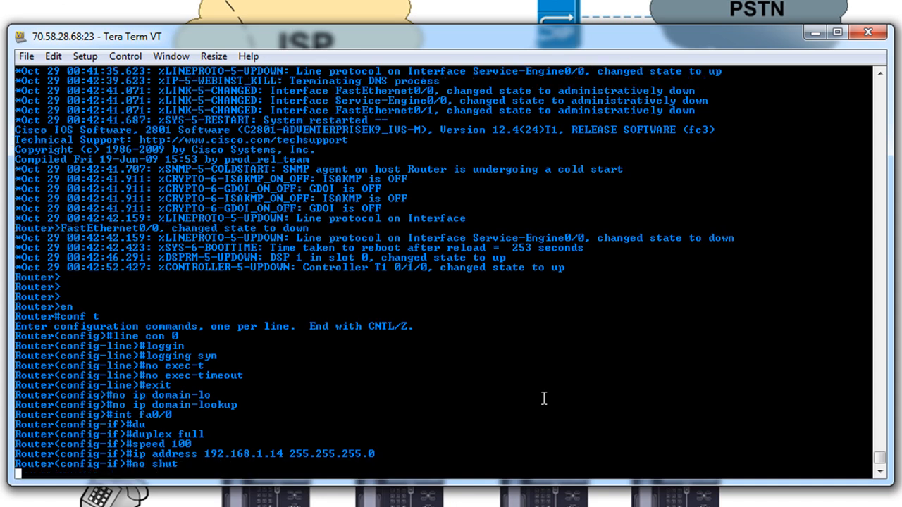
key("Return")
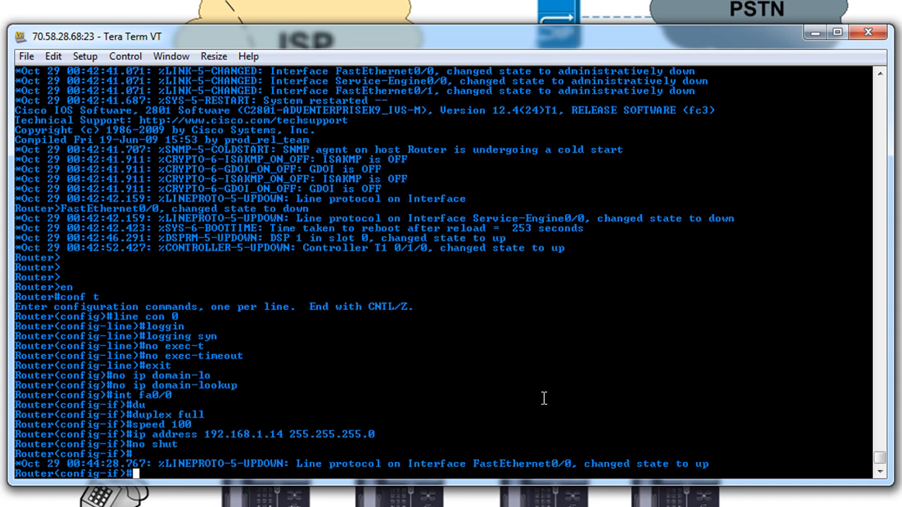
type("int")
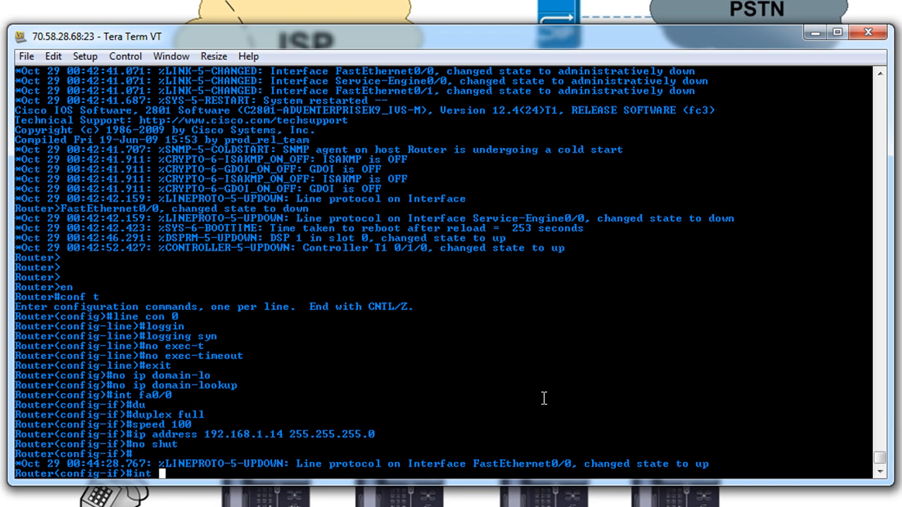
- Create subinterface Fa0/0.10 with encapsulation dot1Q VLAN 50
type("fa0/0/10")
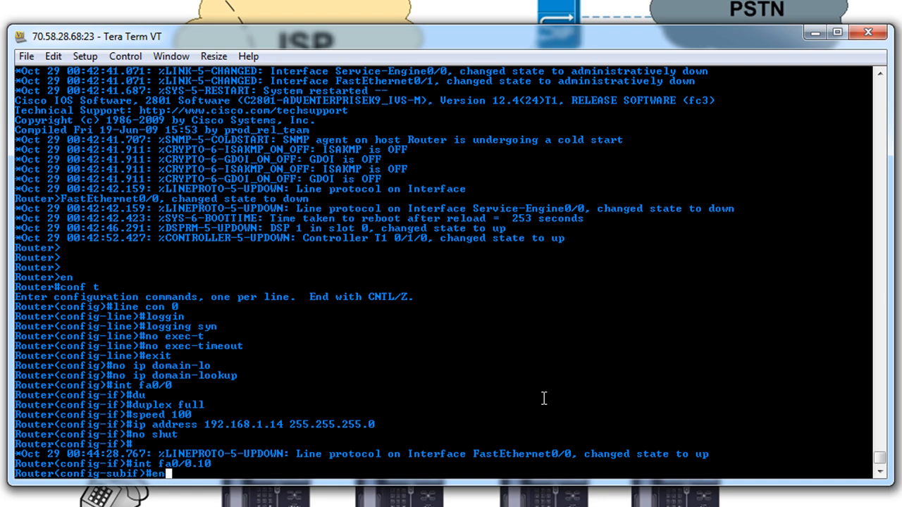
type("encapsulation dot1Q")
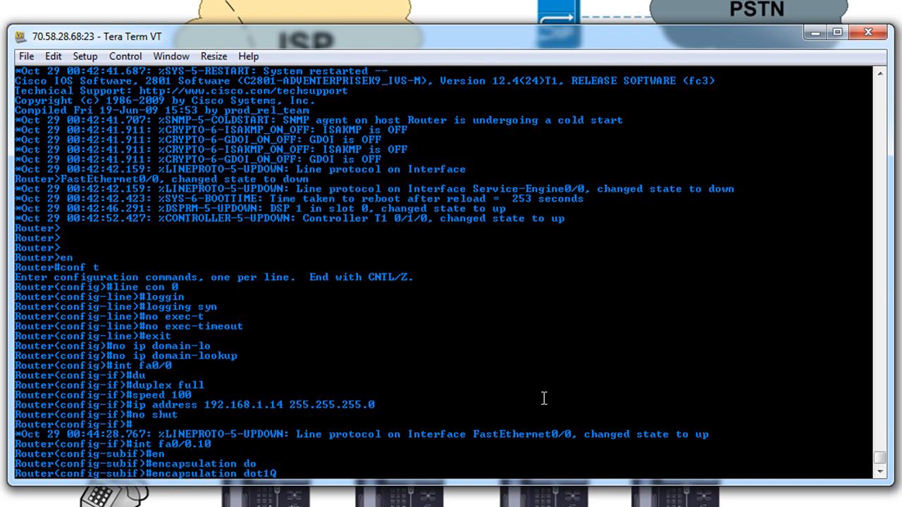
type("50")
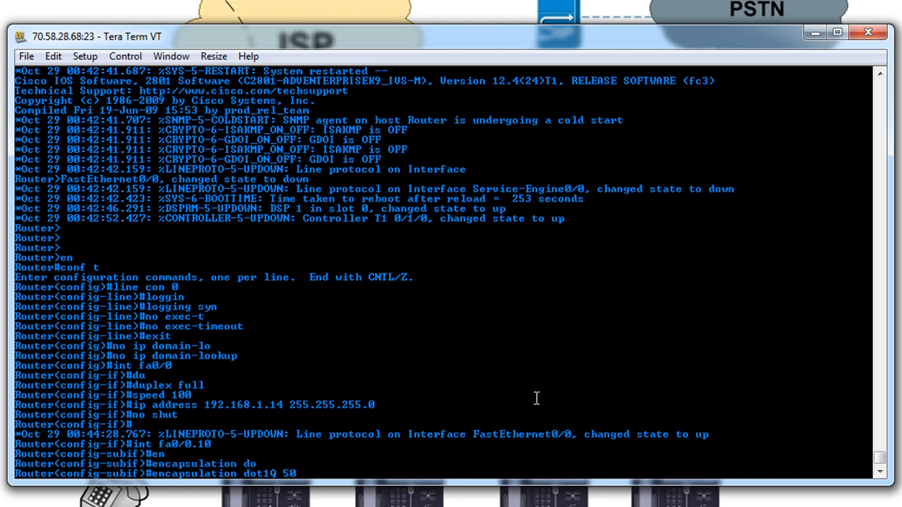
mouse_move(307, 485)
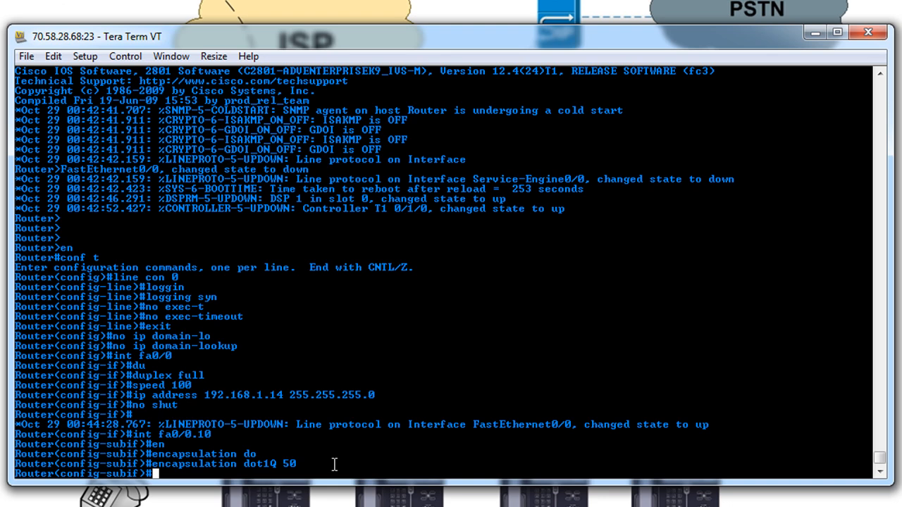
- Give Fa0/0.10 the address 10.10.10.1 255.255.255.0 and exit to global configuration
type("ip a")
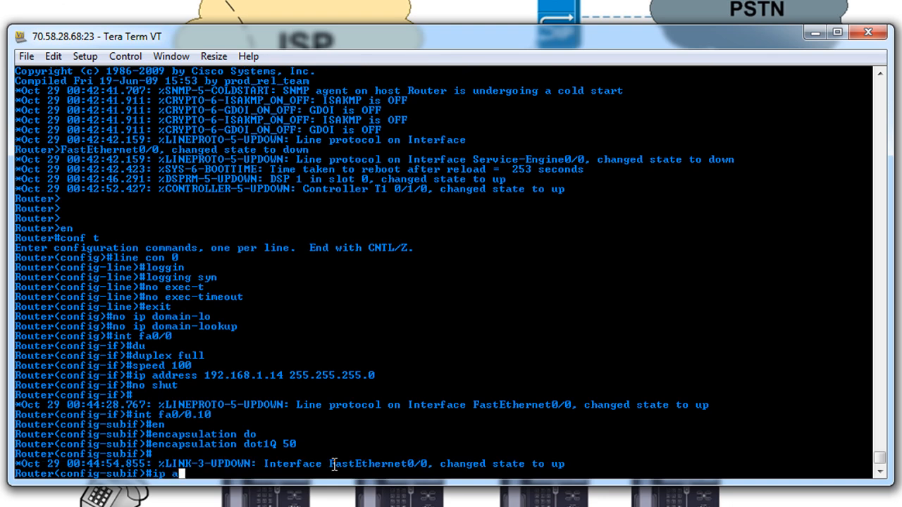
type("ddress")
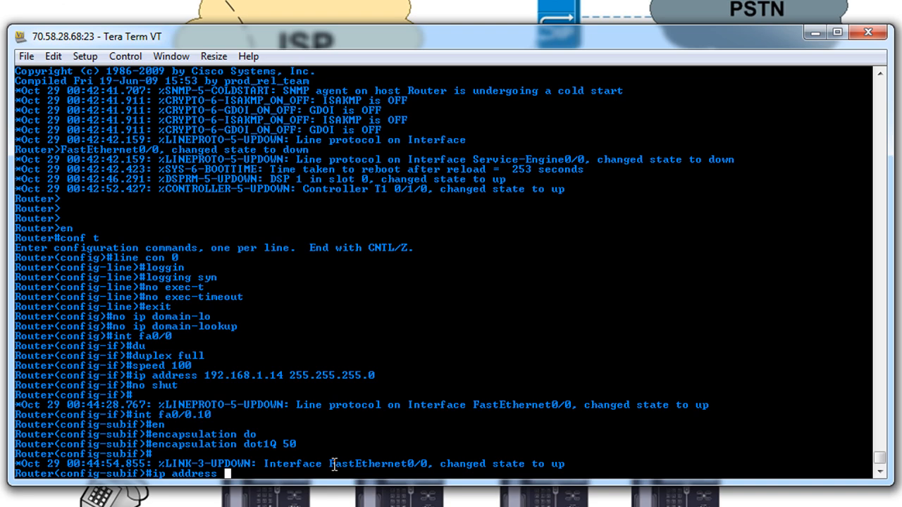
type("10.10.10.1 2")
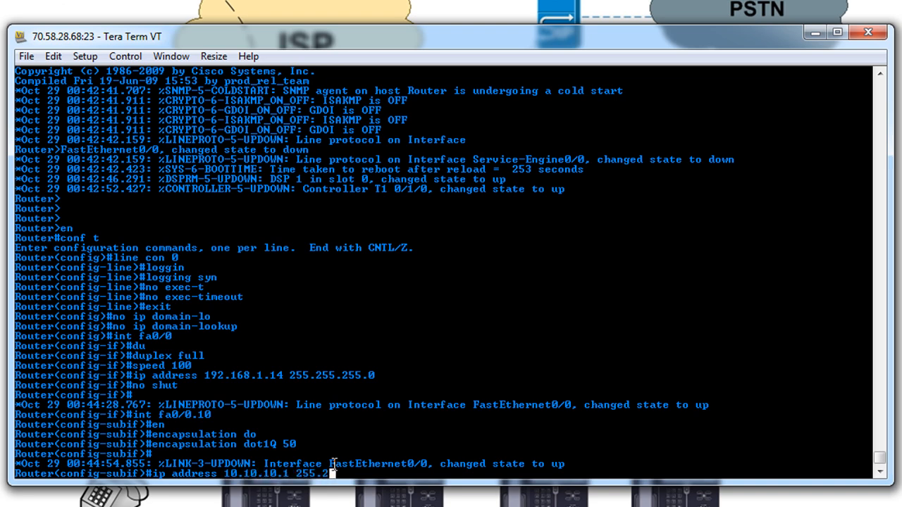
type("55.255.0")
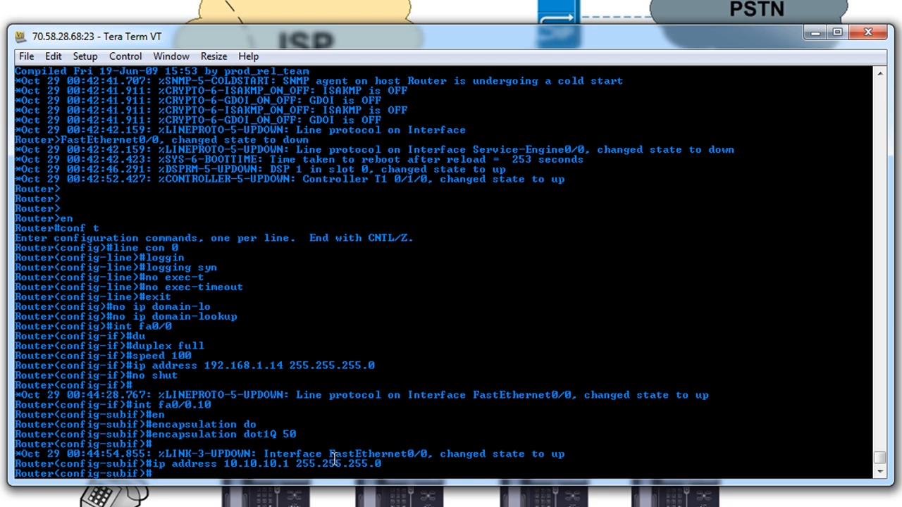
type("exit")
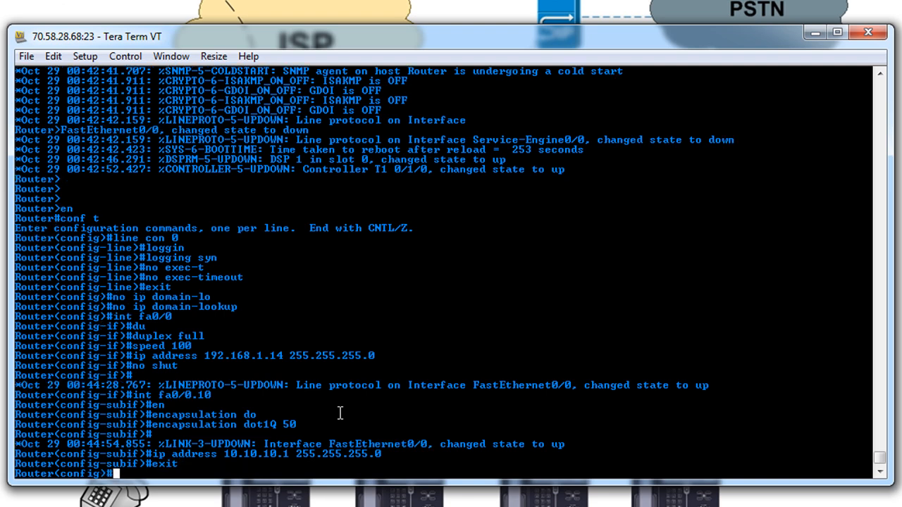
- Run router eigrp 10 on networks 192.168.0.0 0.0.255.255 and 10.10.10.0 with no auto-summary, then leave config mode
type("router")
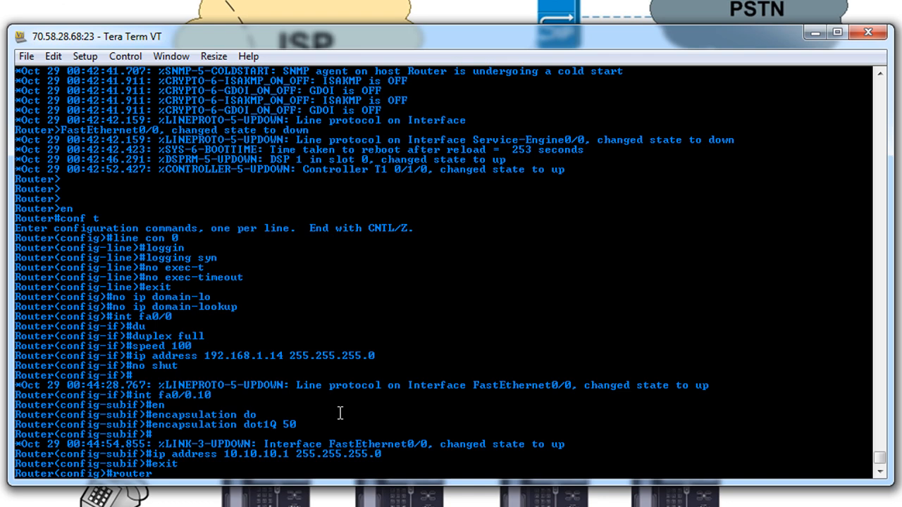
type("eigrp 10")
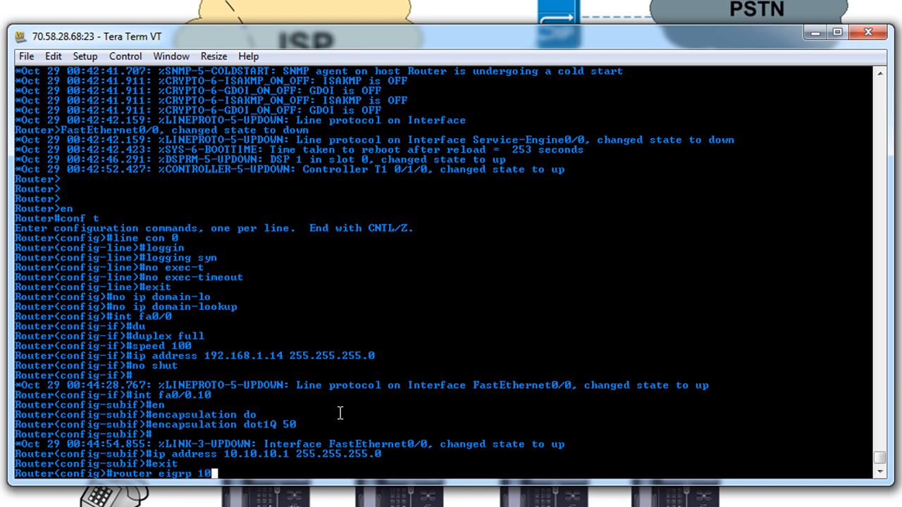
type("network")
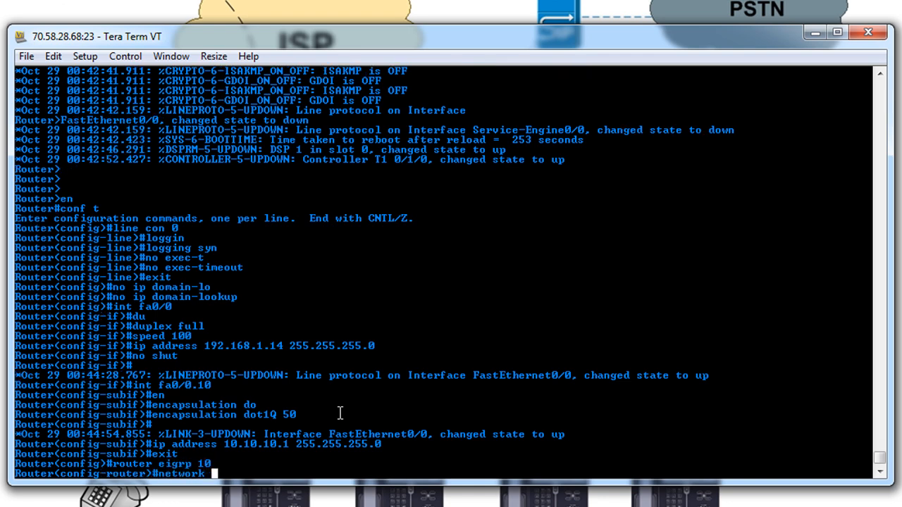
type("192.168.0.0")
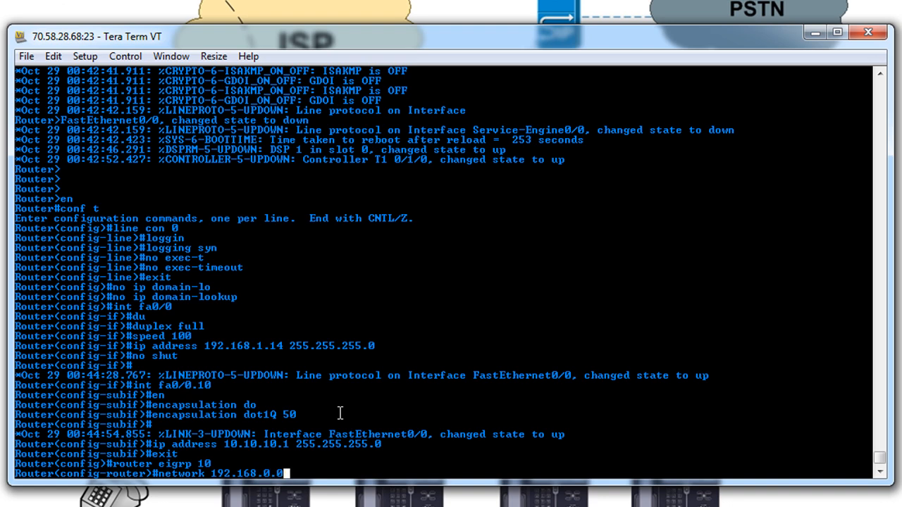
type("0.0.255.255")
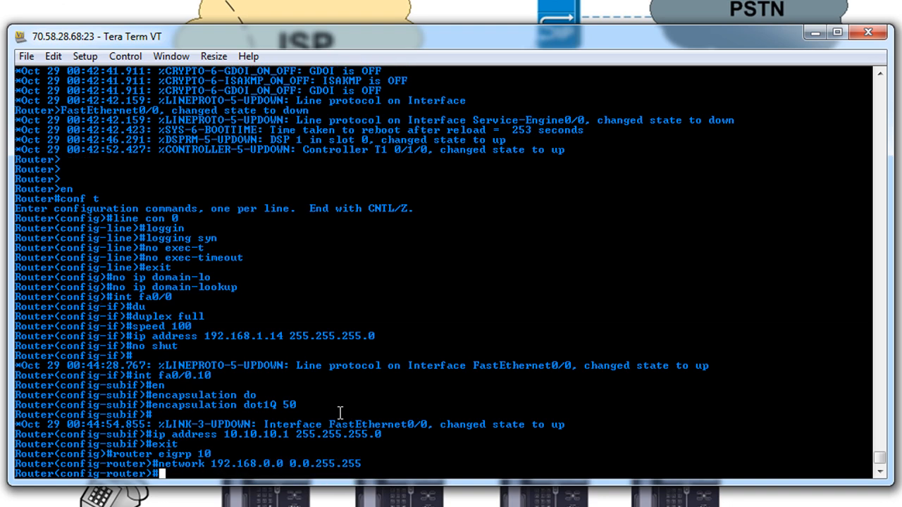
type("network 10.10.10.0 0.0.0")
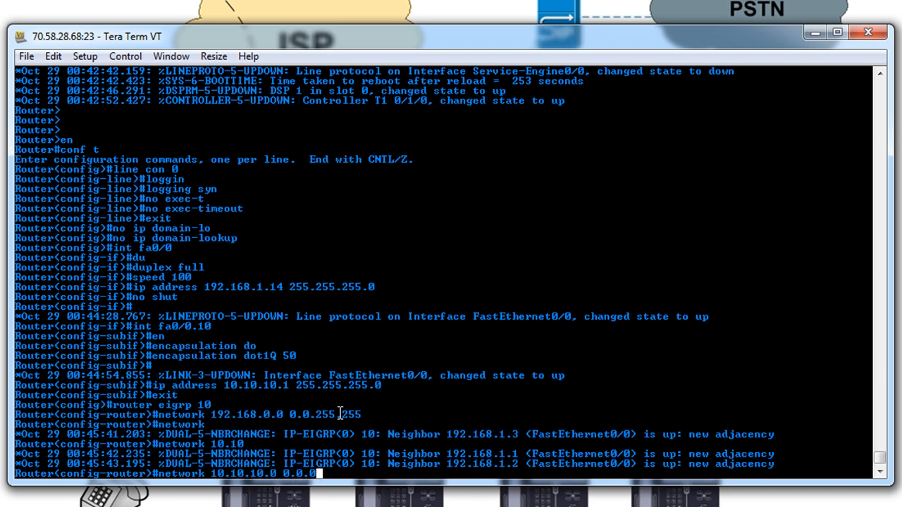
type("no auto-summary")
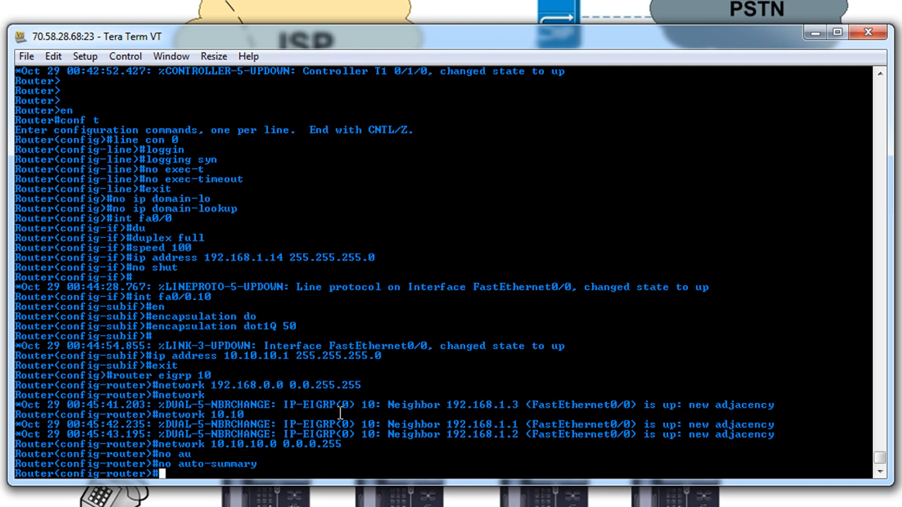
type("exit")
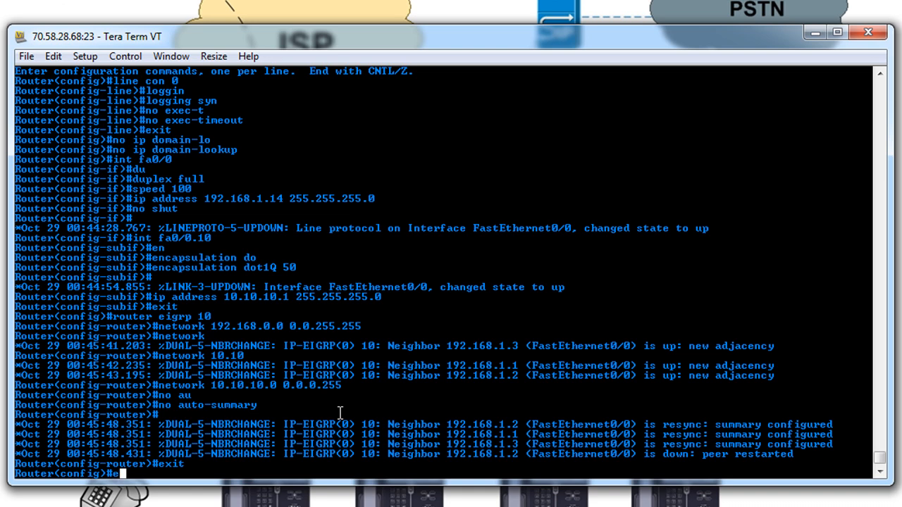
key("Return")
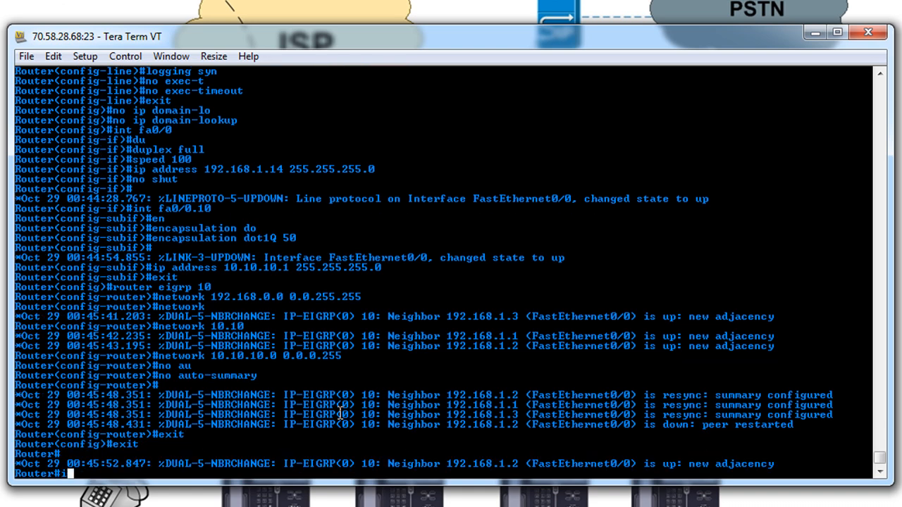
- Show the IP routing table and ping 4.2.2.2 to test reachability
type("sh ip route")
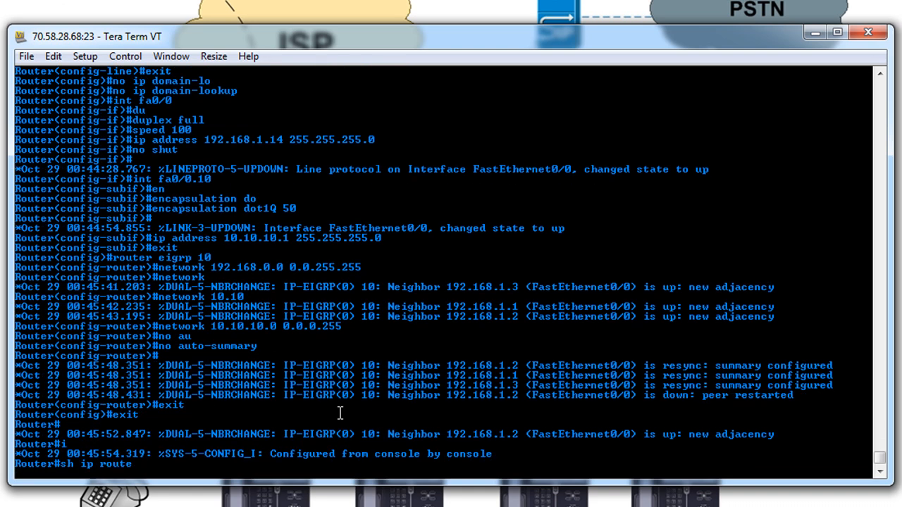
key("enter")
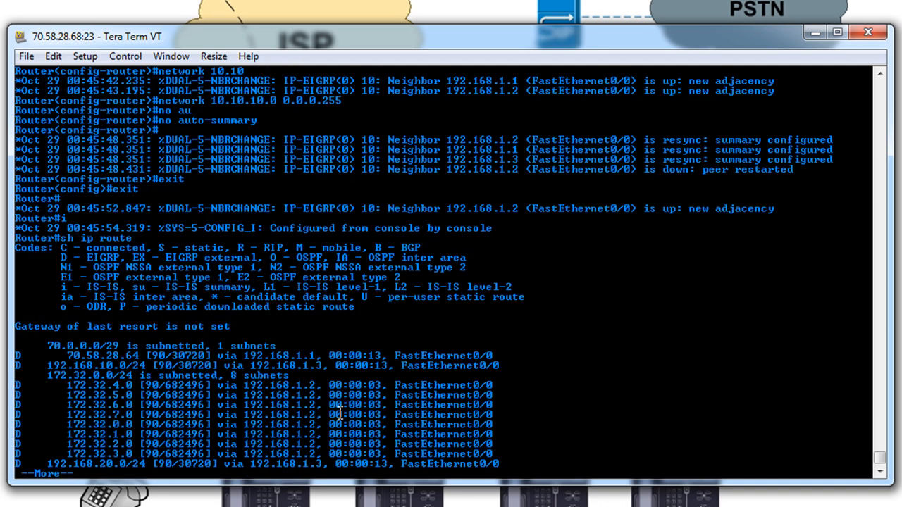
type("ping 4.2.2.2")
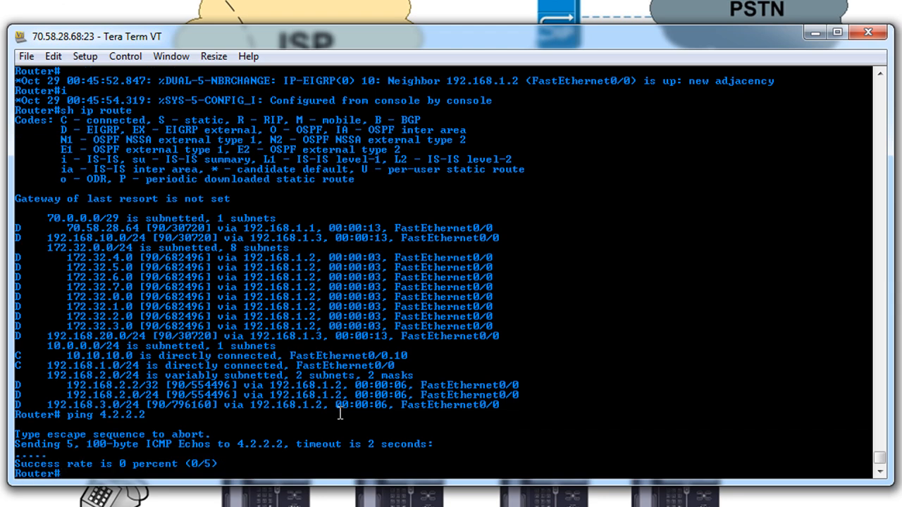
- Add default route 0.0.0.0 0.0.0.0 via 192.168.1.1 in configuration mode
type("conf t")
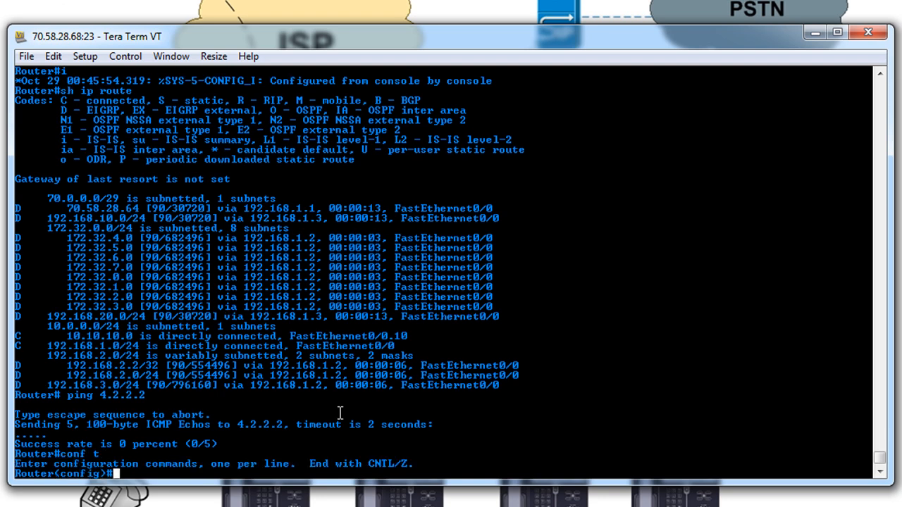
type("ip route 0.0.0.0 0.0.0.0 192.168.1.1")
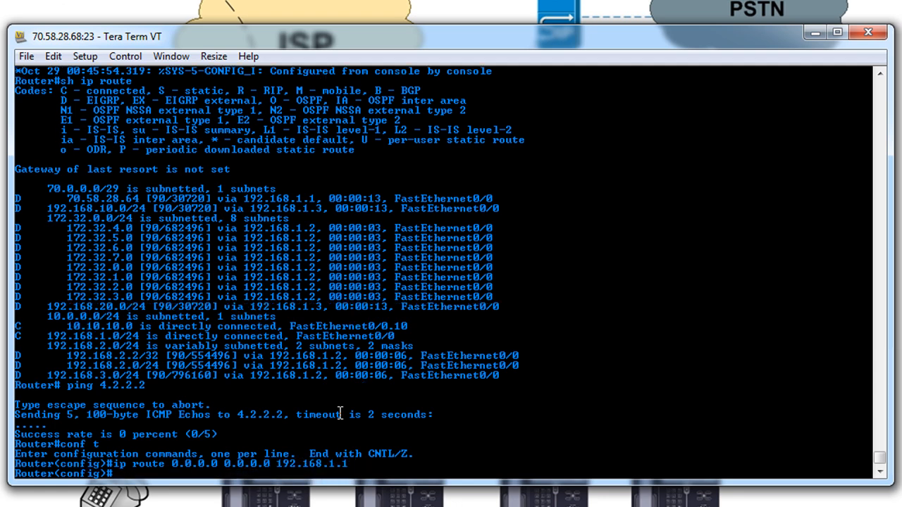
key("Return")
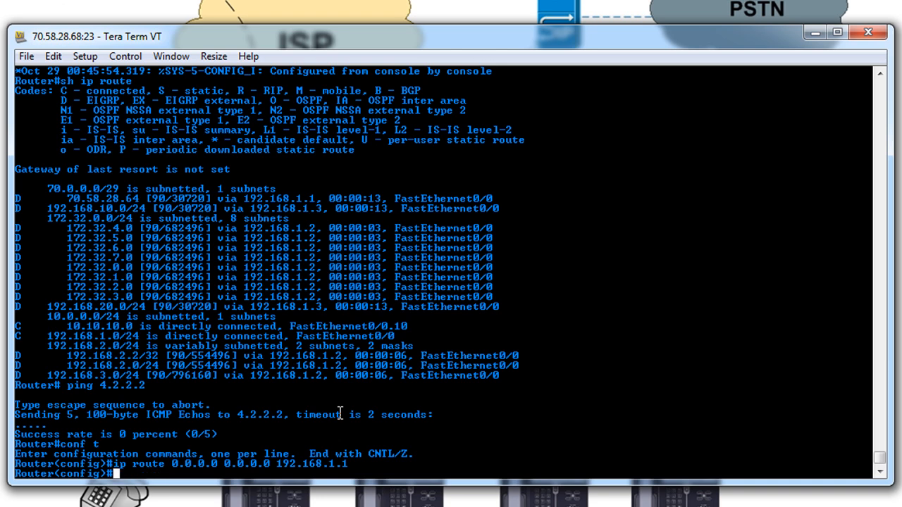
- Set ntp server 192.168.1.1 and start saving the configuration with wr me
type("ne")
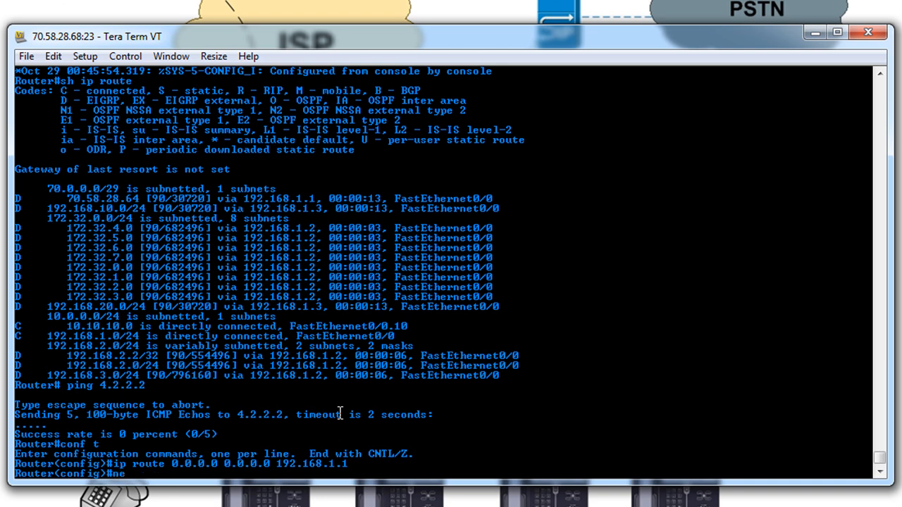
type("ntp serve")
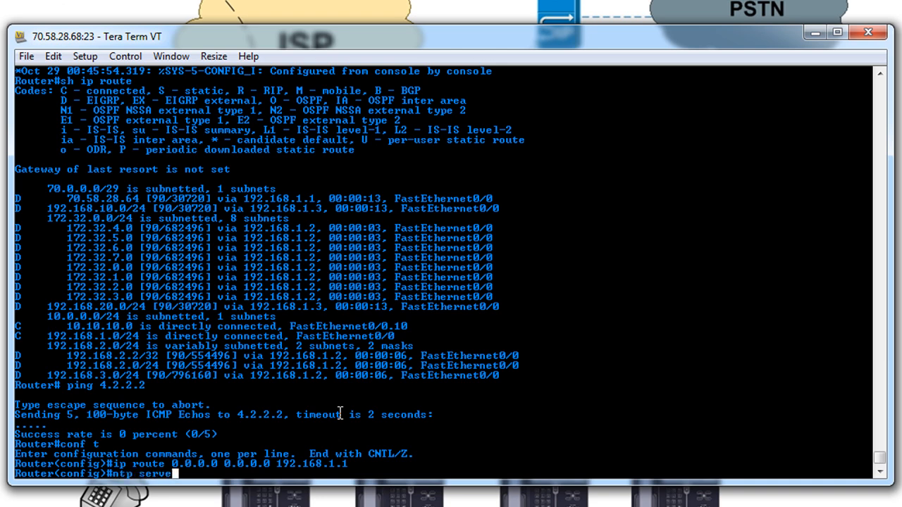
type("192.168.1.1")
type("ping 4.2.2.2")
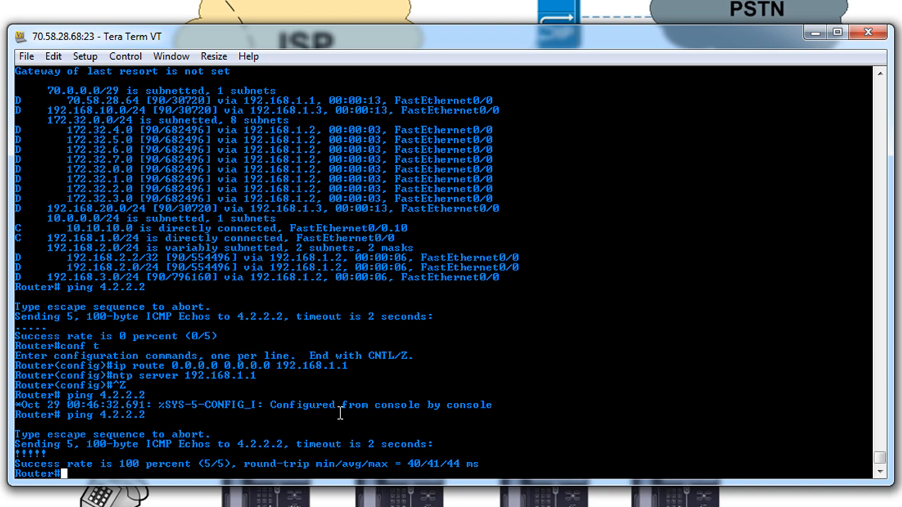
type("wr me")
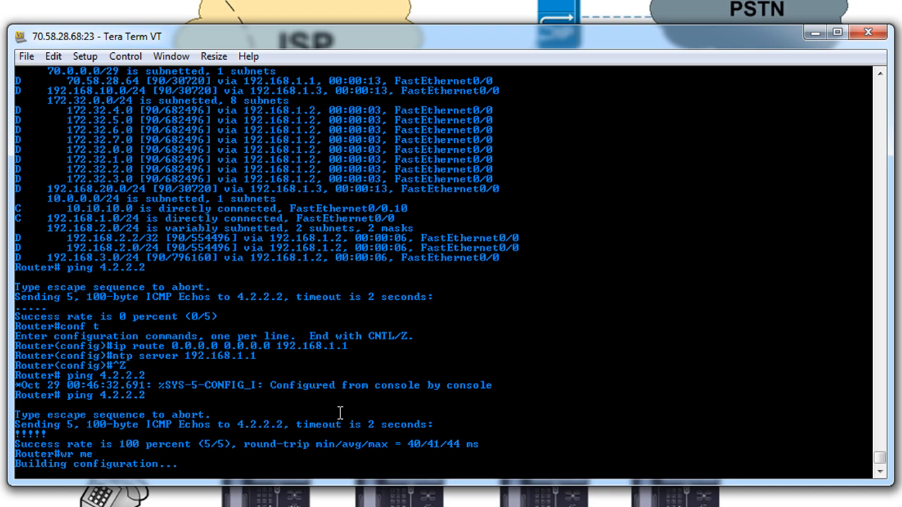
- Save the running configuration and list the flash directory contents
key("Return")
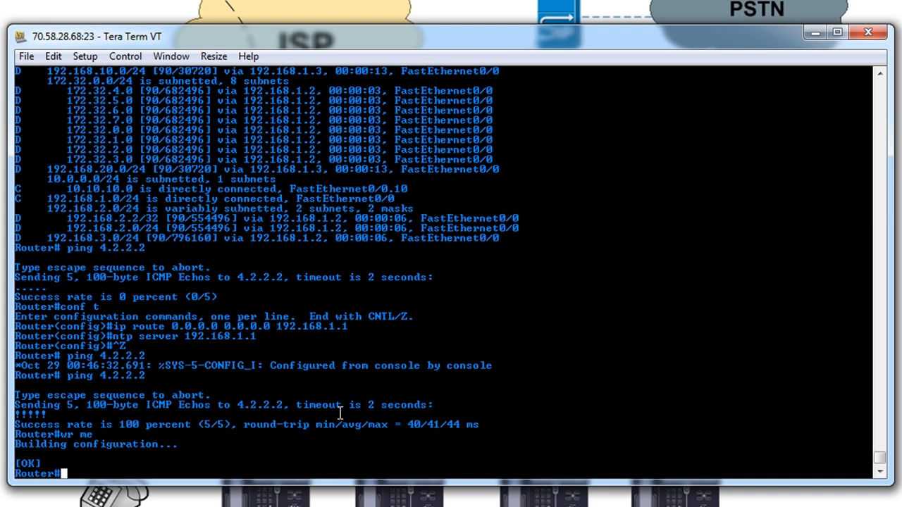
type("dir")
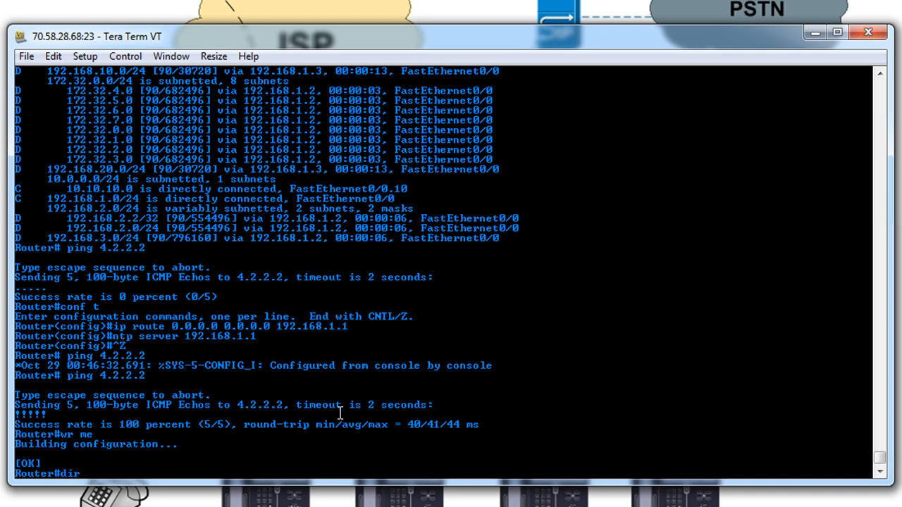
type("flsh")
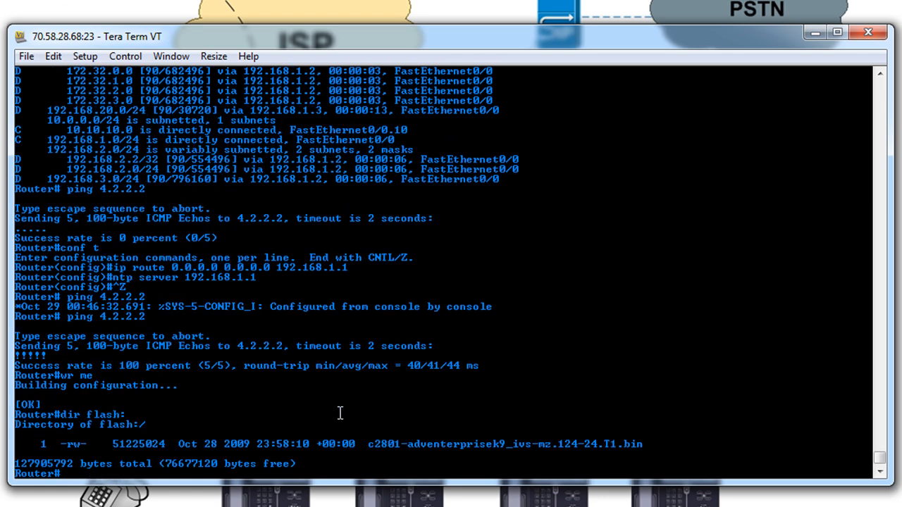
mouse_move(372, 445)
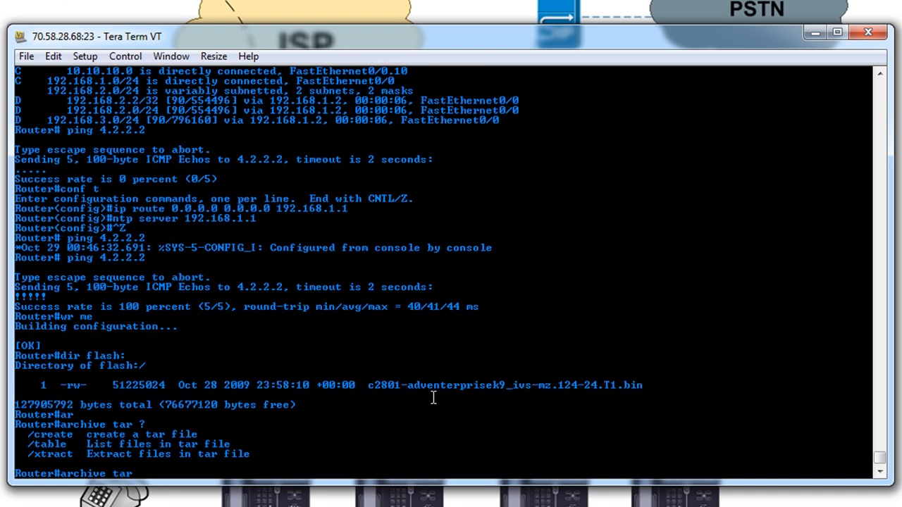
mouse_move(239, 427)
type(" /xtract")
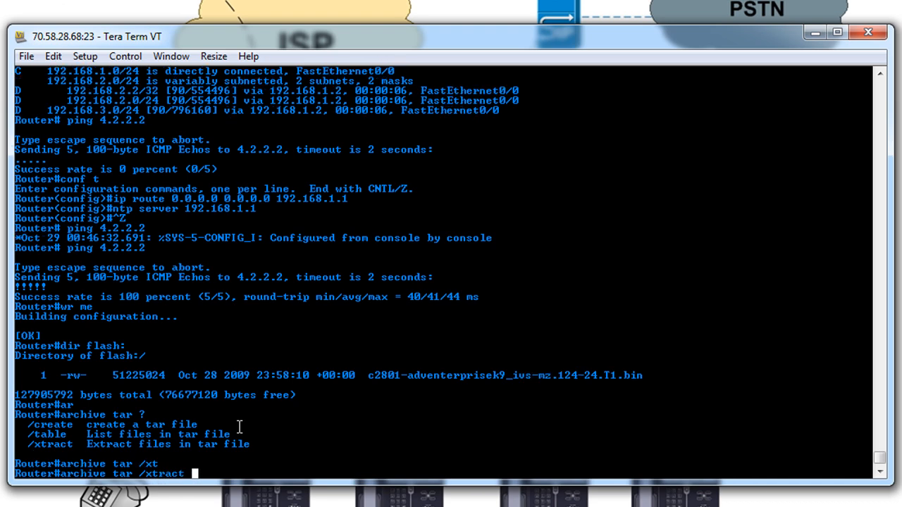
- Run archive tar /xtract tftp://10.10.10.5/cme-full-7.1.0.1.tar flash: to unpack CME files
type("?")
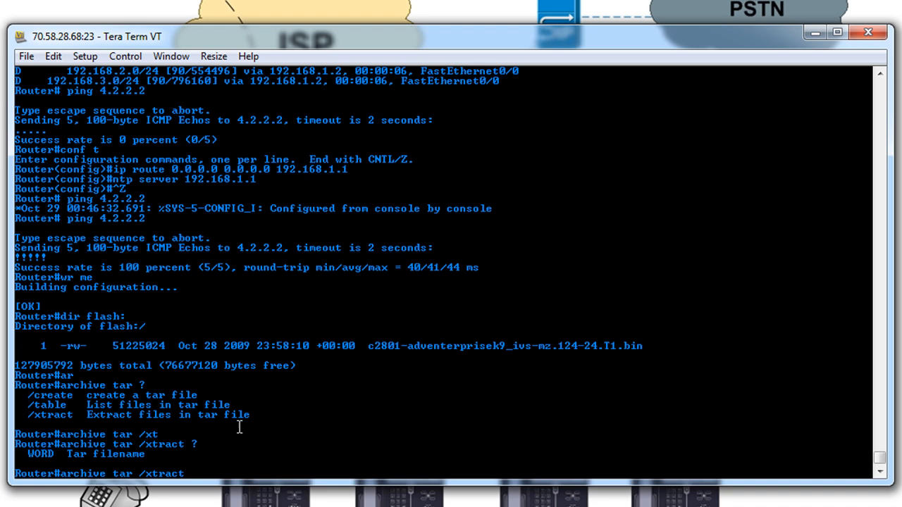
type("tftp://")
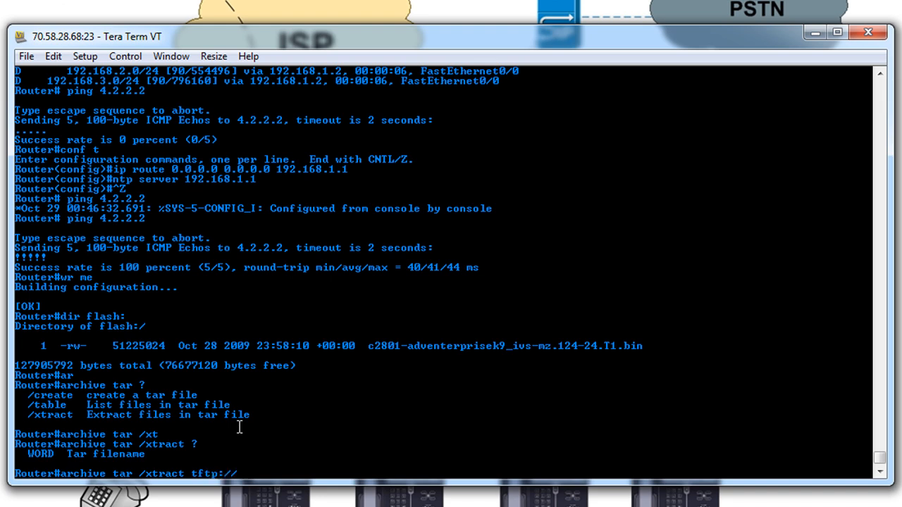
type("10.10.10")
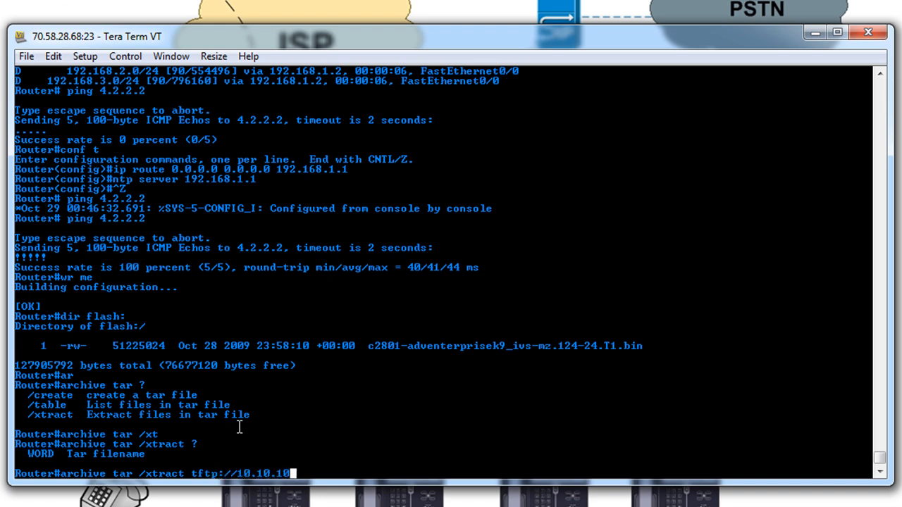
type("5/")
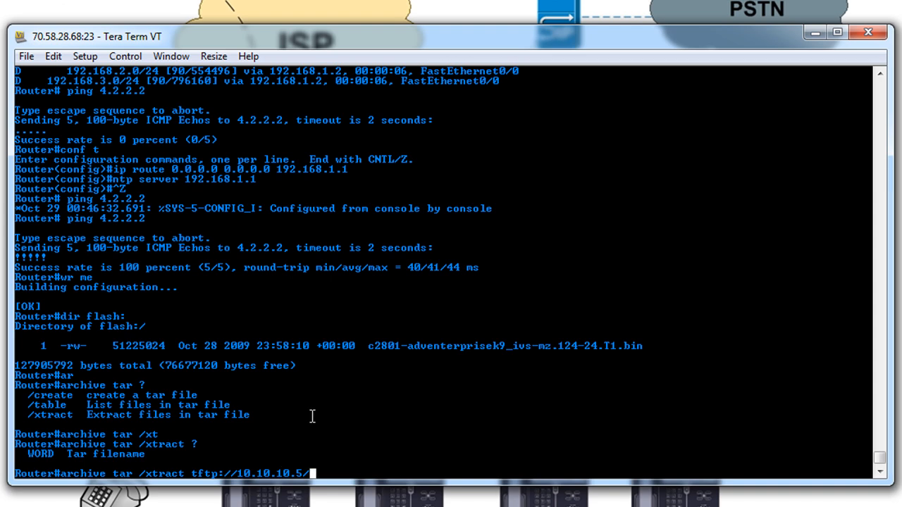
type("cme-full-7.1.0.1.tar")
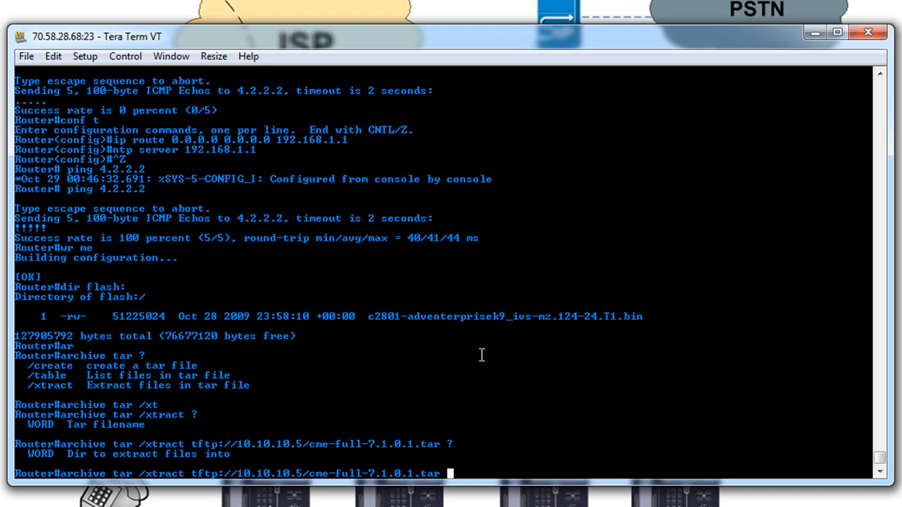
type("flash:")
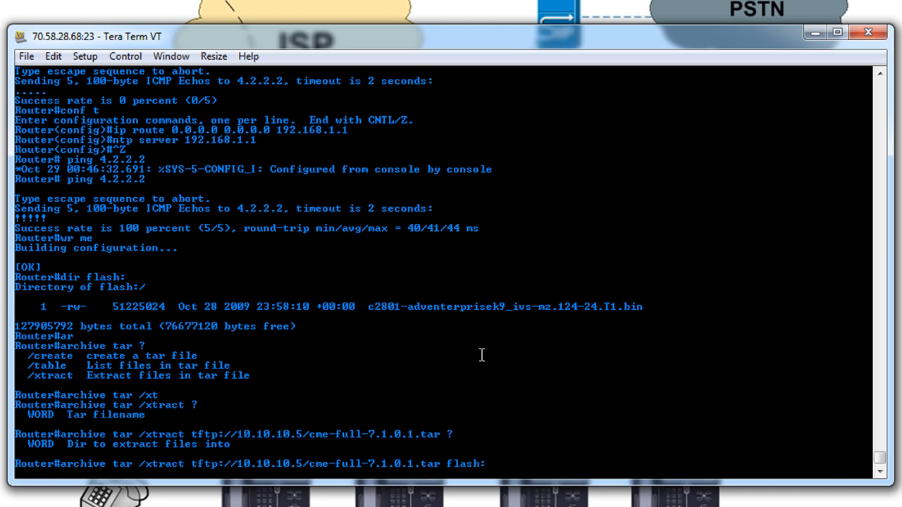
key("Return")
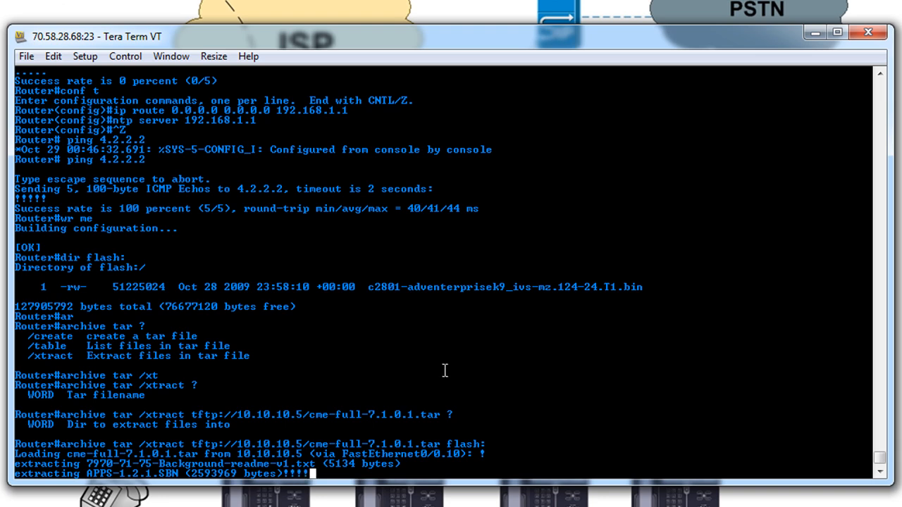
mouse_move(253, 454)
type("dir flash:")
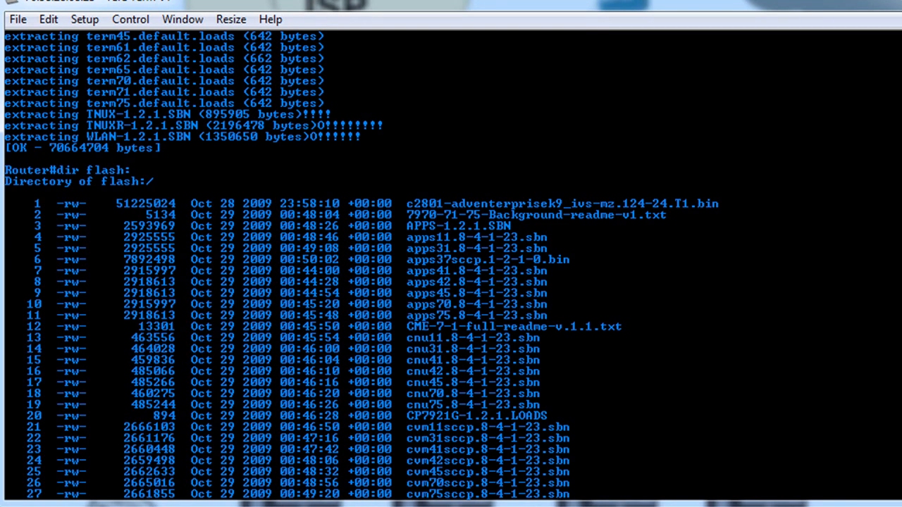
- Scroll through the flash listing to confirm the extracted CME phone files
scroll("down", 3)
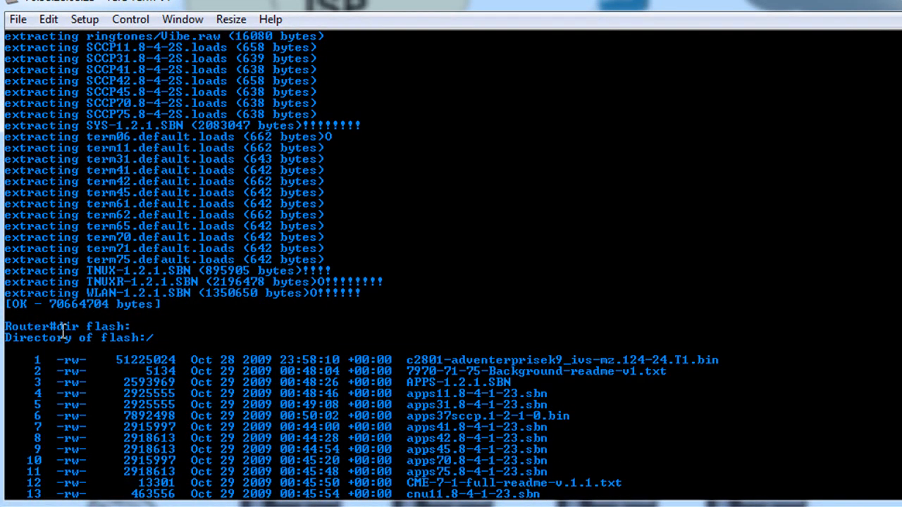
mouse_move(662, 300)
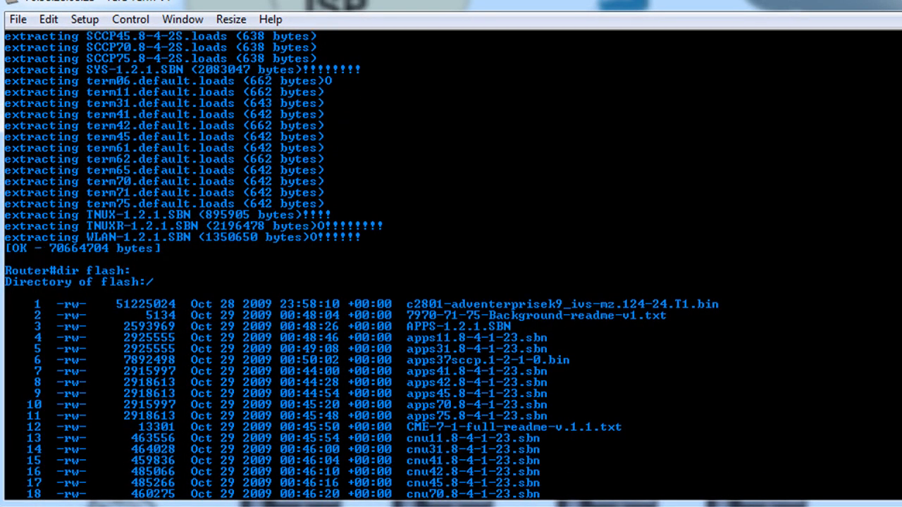
scroll("down", 3)
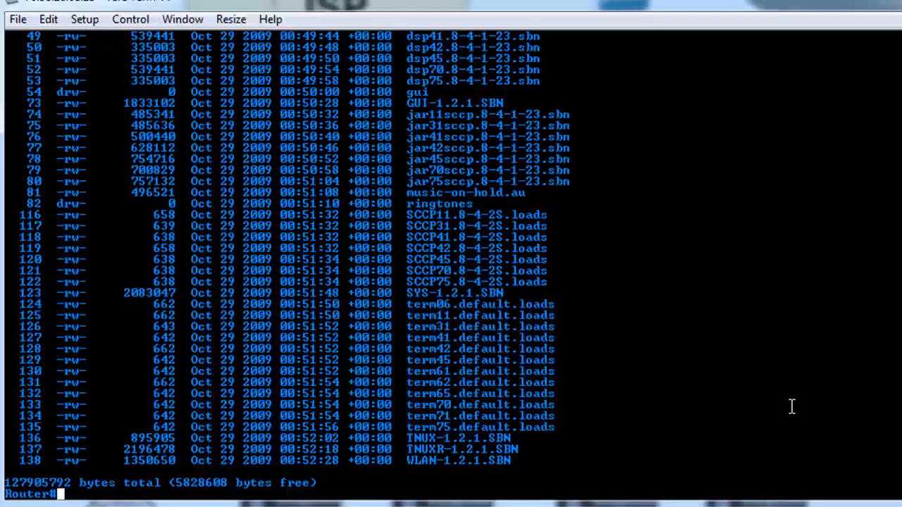
mouse_move(568, 394)
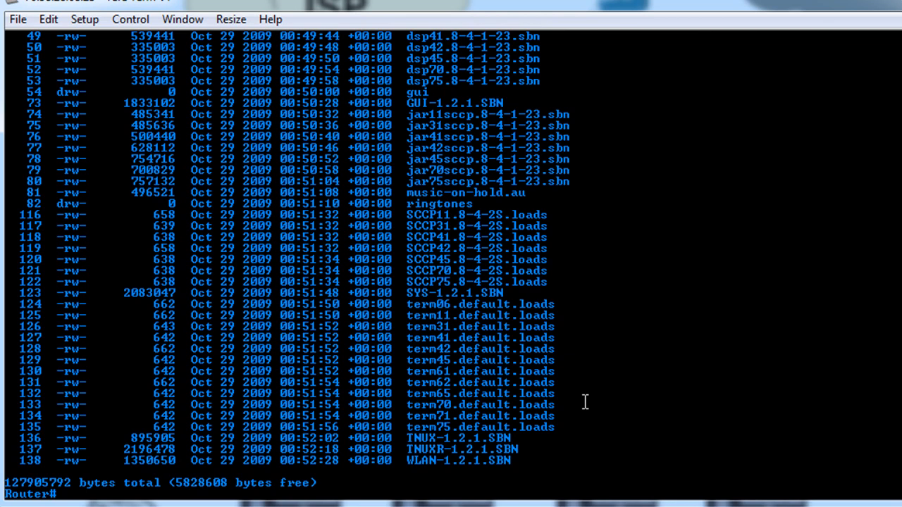
- Enter telephony-service configuration and query the max-dn help, showing the 1-150 range
type("conf t")
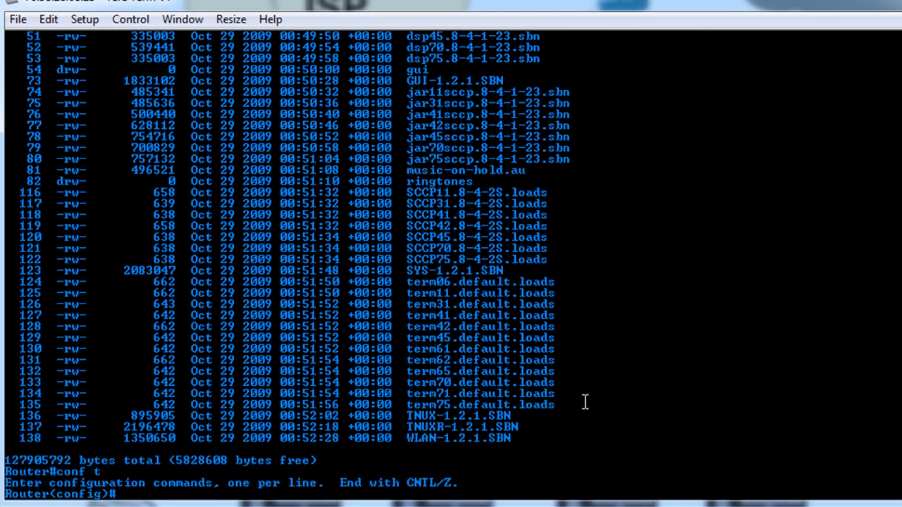
type("telephony-service")
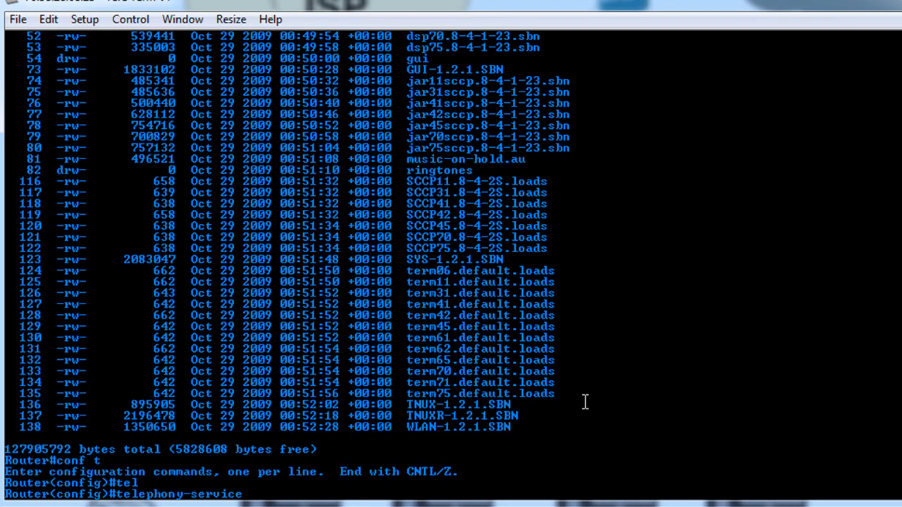
key("Return")
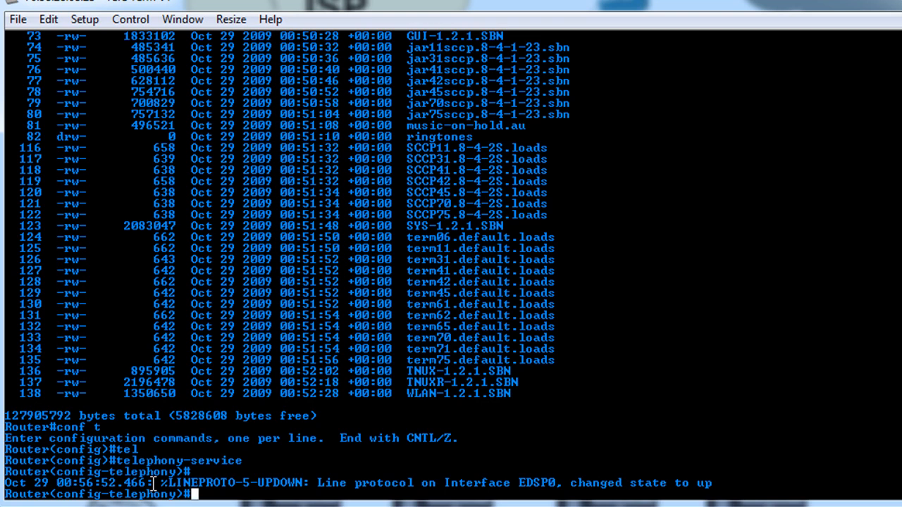
mouse_move(234, 466)
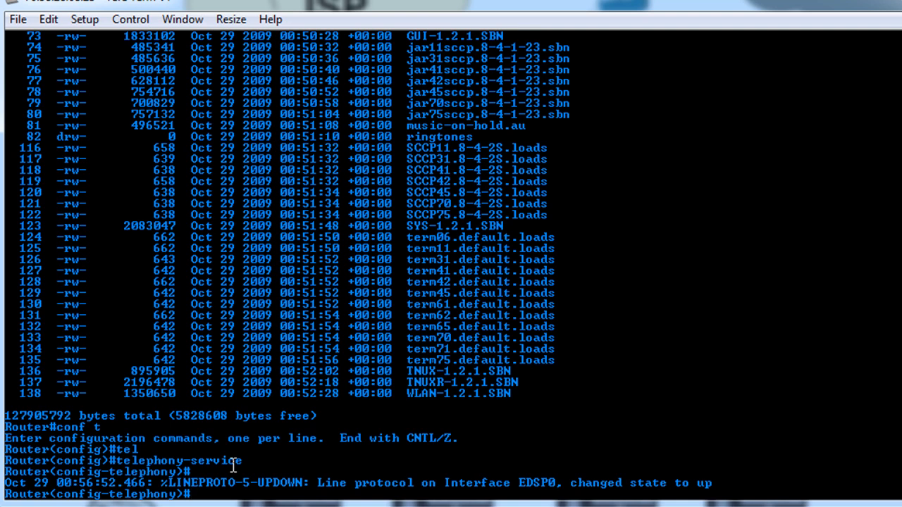
type("max-dn")
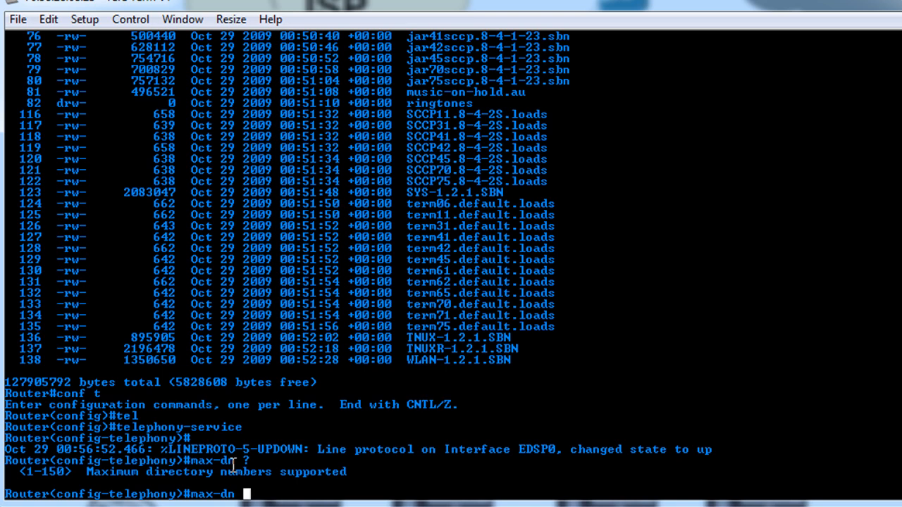
- Set max-dn to 30 and max-ephones to 24 in telephony-service
type("30")
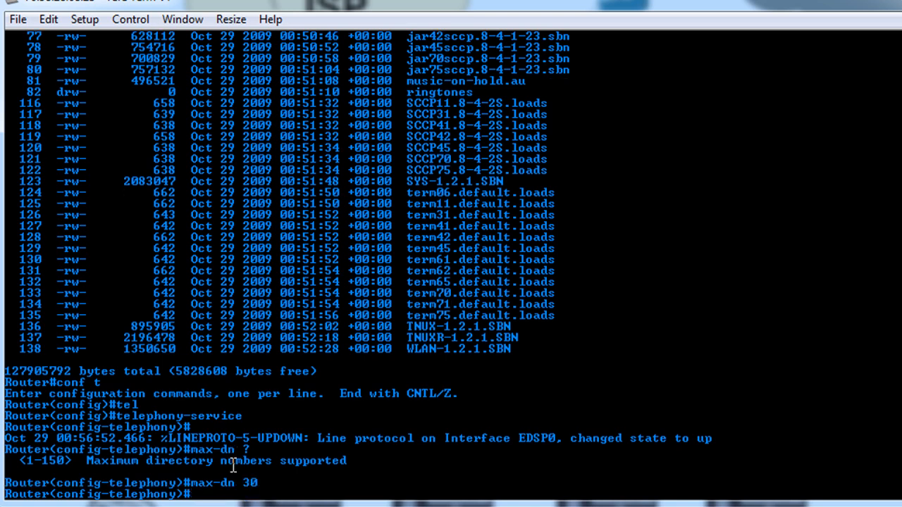
type("ma")
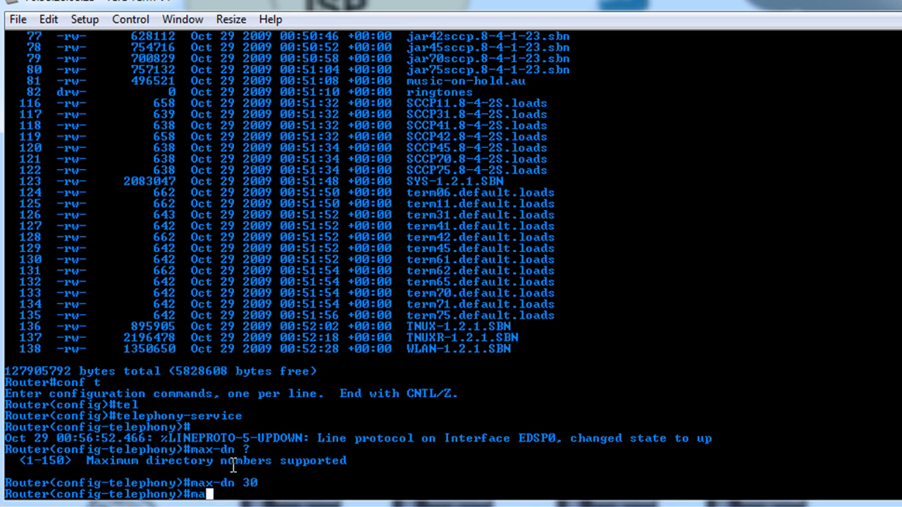
type("max-ephones")
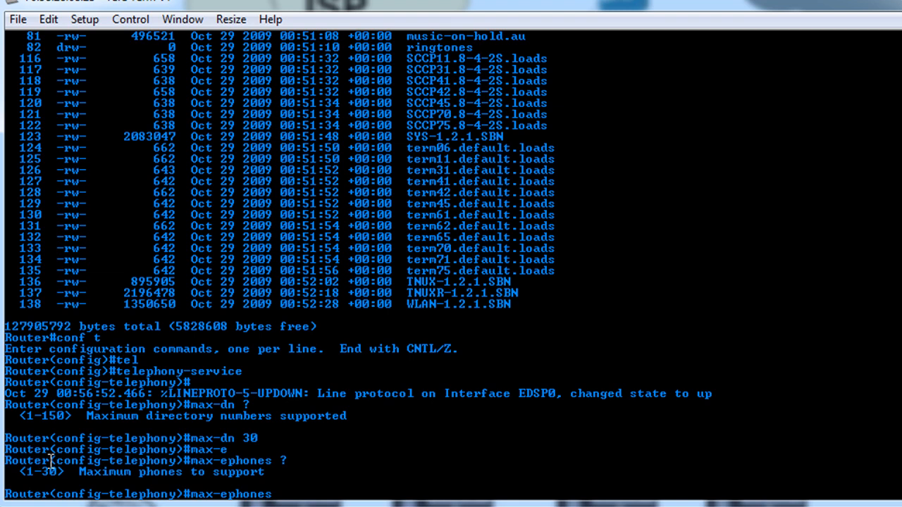
mouse_move(47, 470)
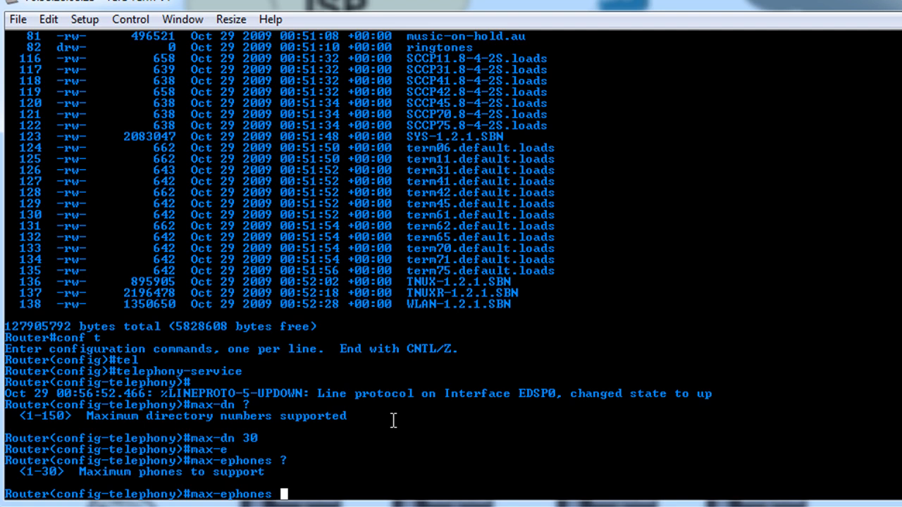
type("24")
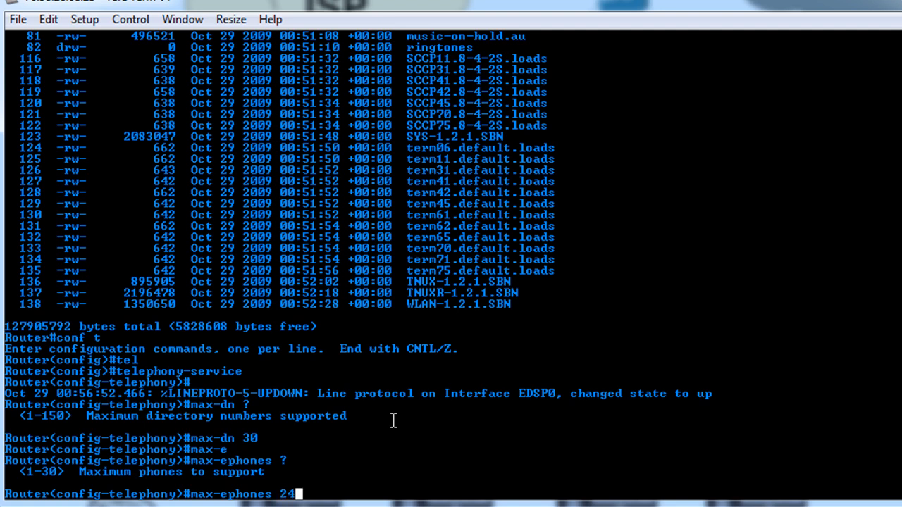
key("enter")
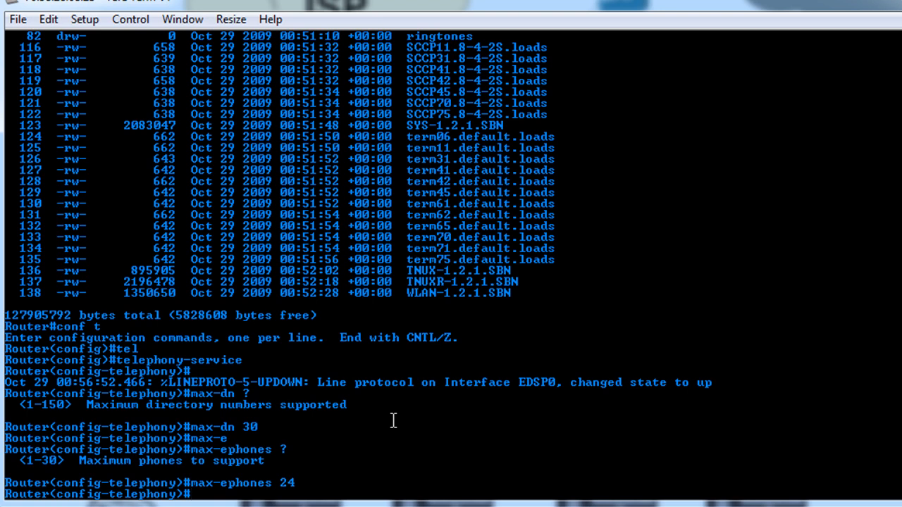
- Set ip source-address 10.10.10.1 so CNF files update and the phone at 10.10.10.15 registers
type("ip source-address")
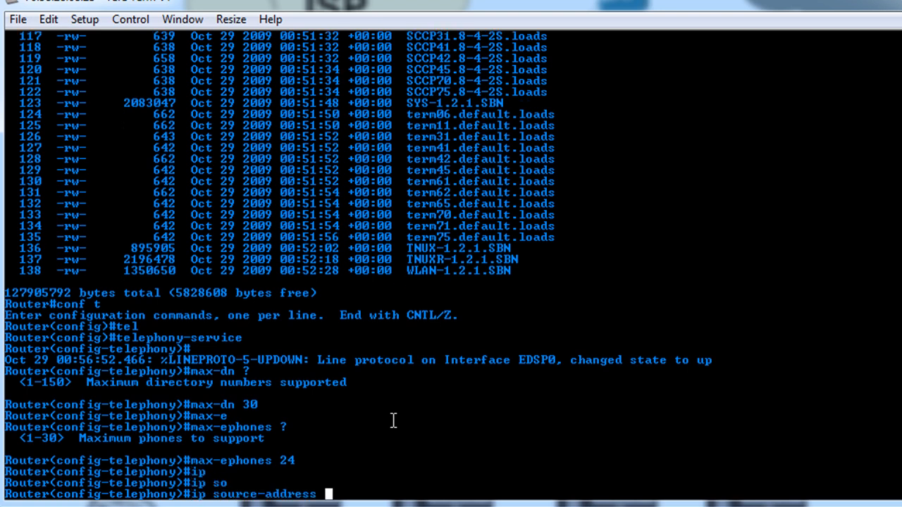
type("10.10.10.1")
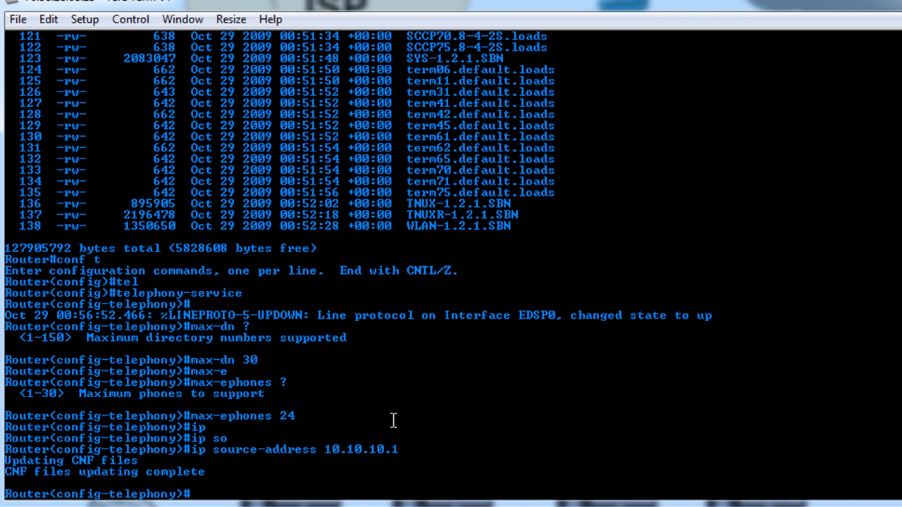
scroll("down", 3)
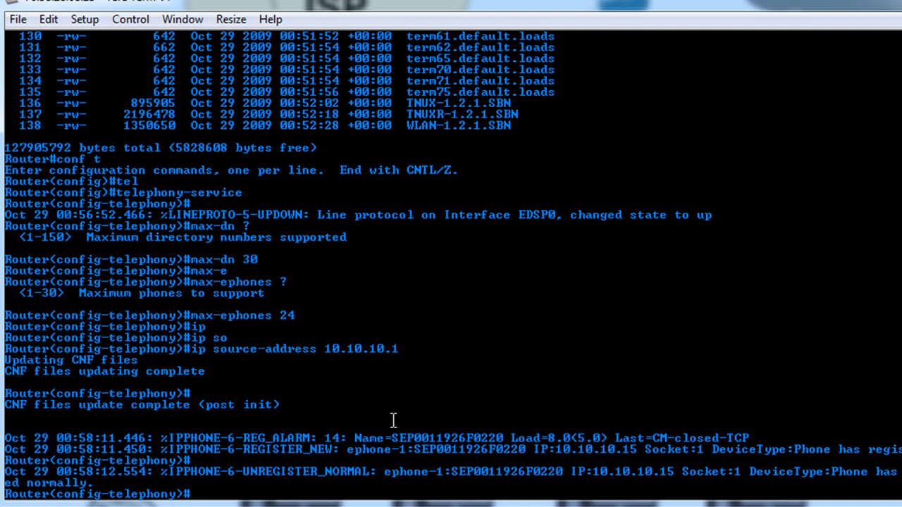